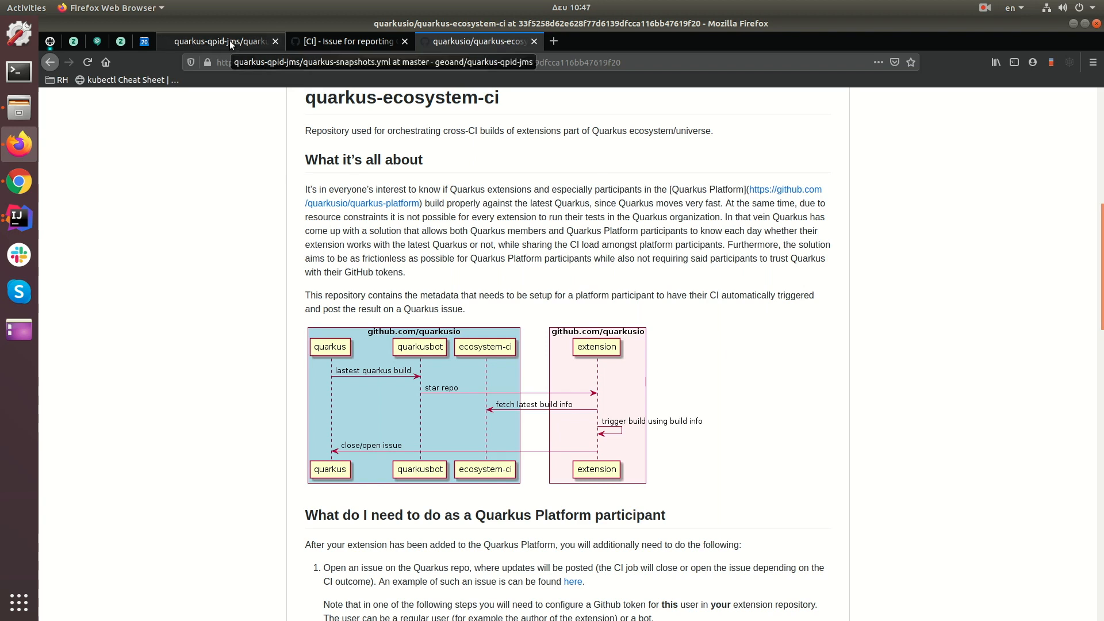
Switch to the fork's quarkus-snapshots.yml tab and scroll through its env settings and build steps
left_click(218, 41)
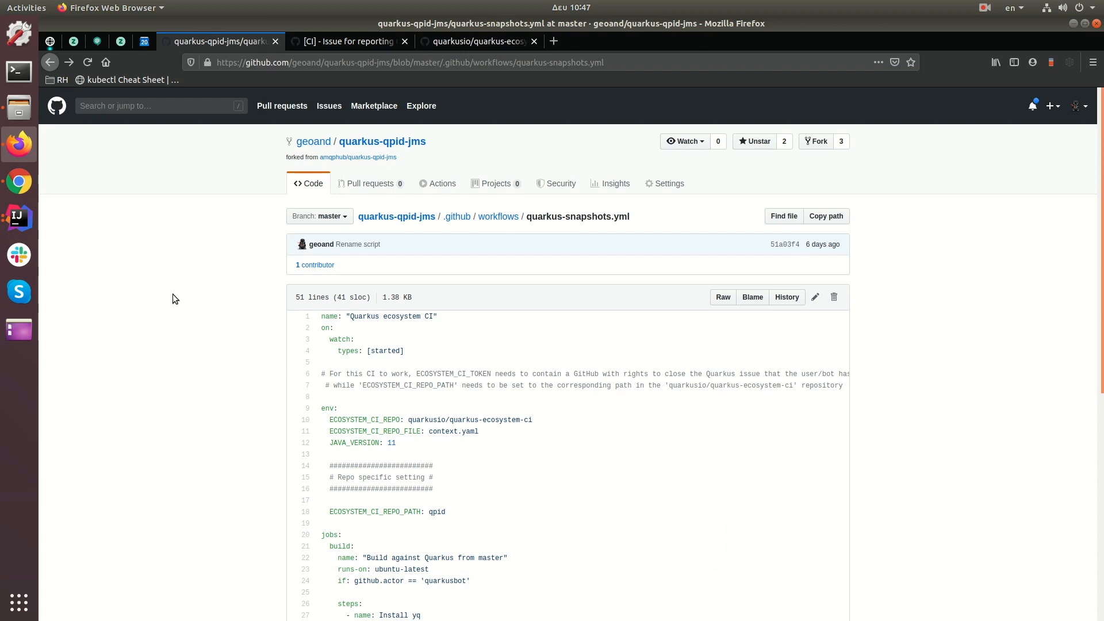
scroll("down", 3)
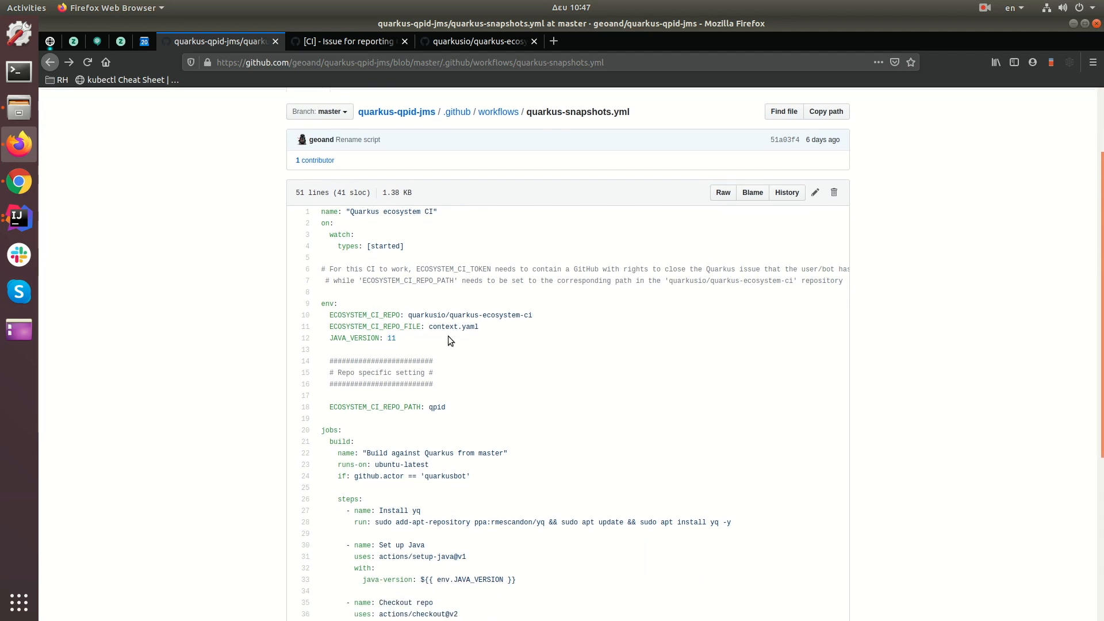
scroll("down", 3)
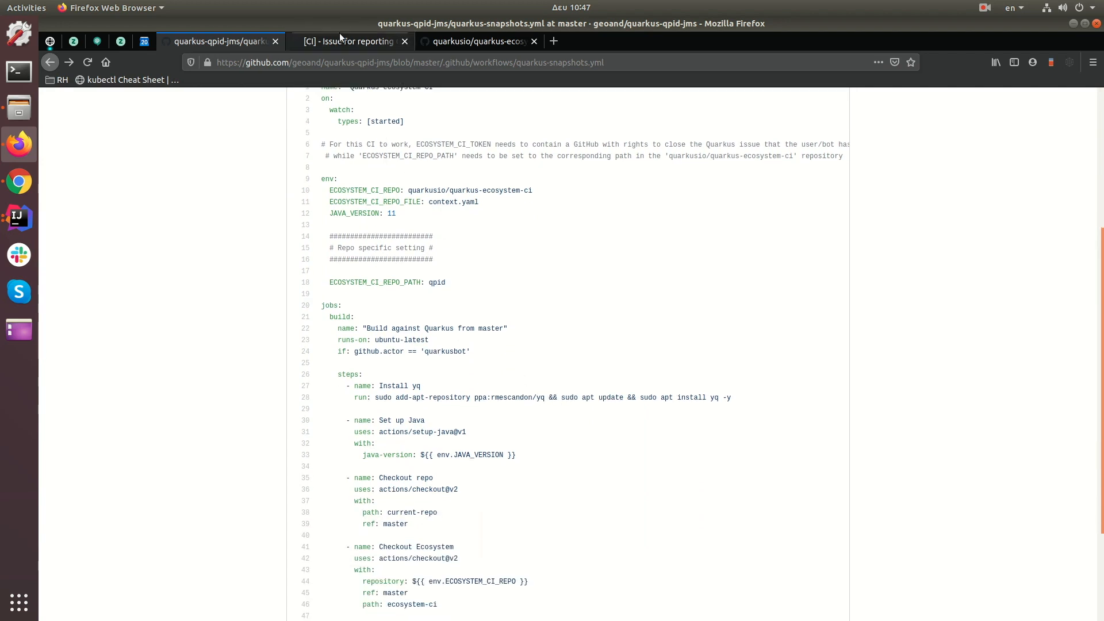
left_click(478, 41)
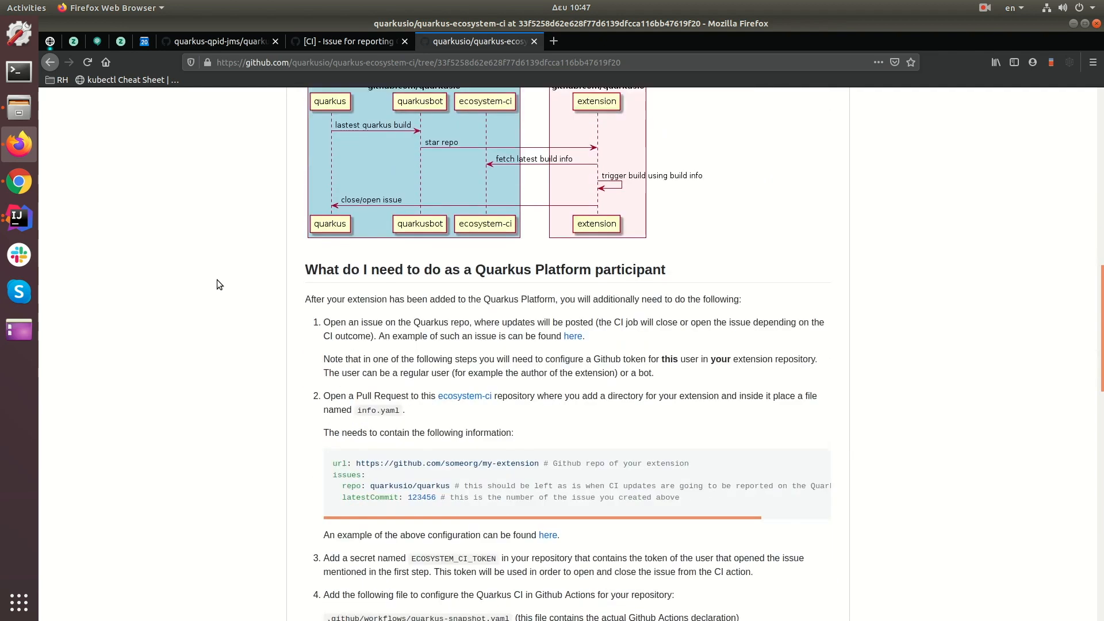
scroll("down", 3)
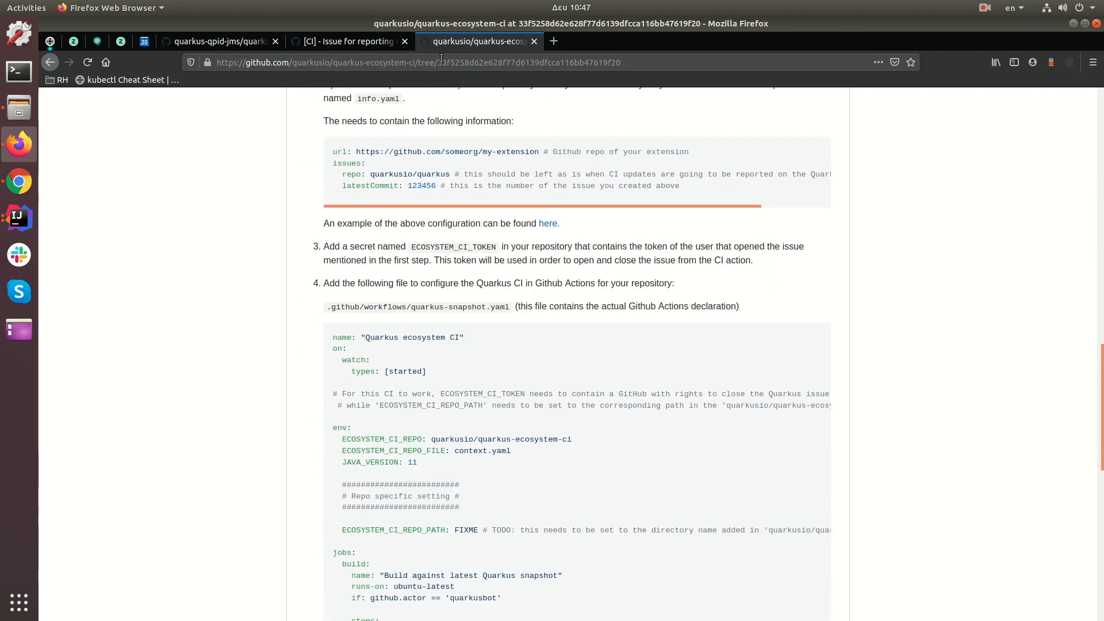
mouse_move(440, 260)
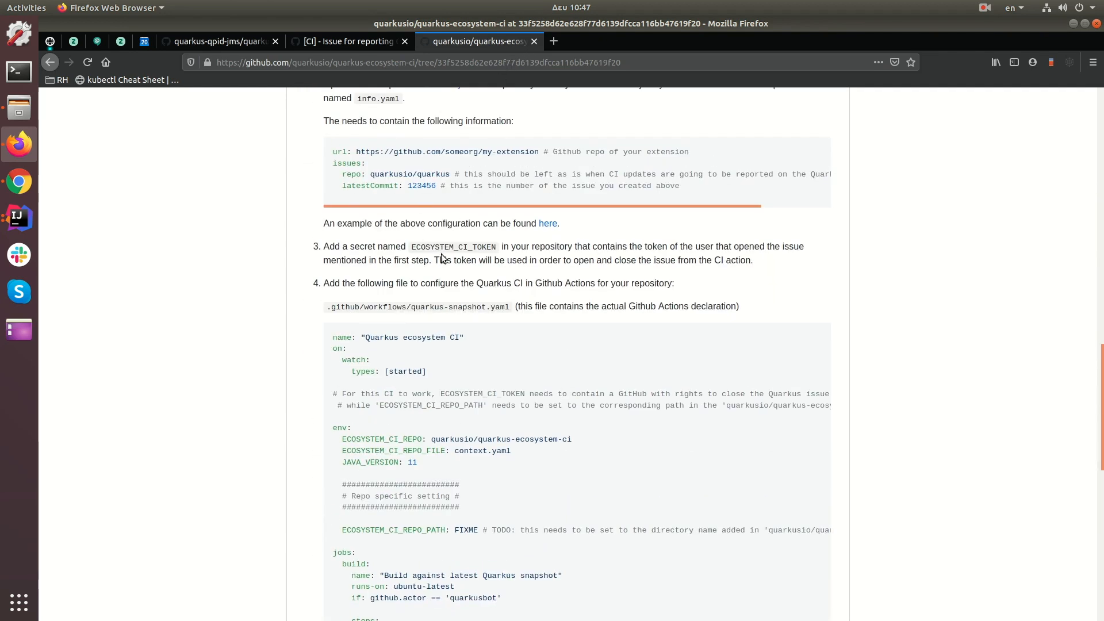
scroll("down", 3)
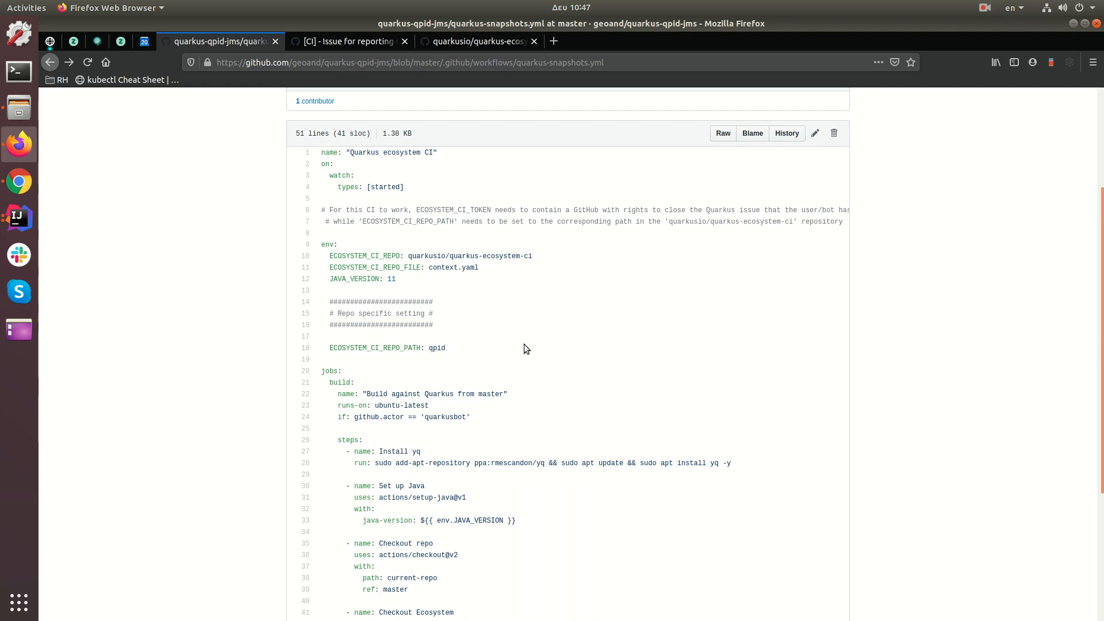
mouse_move(514, 346)
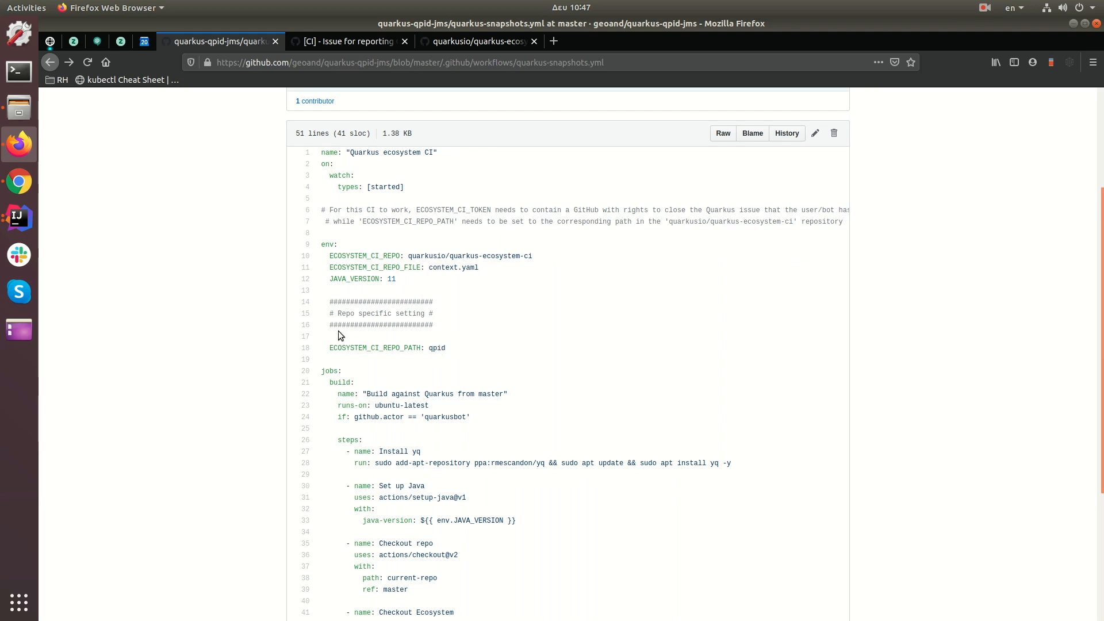
mouse_move(275, 249)
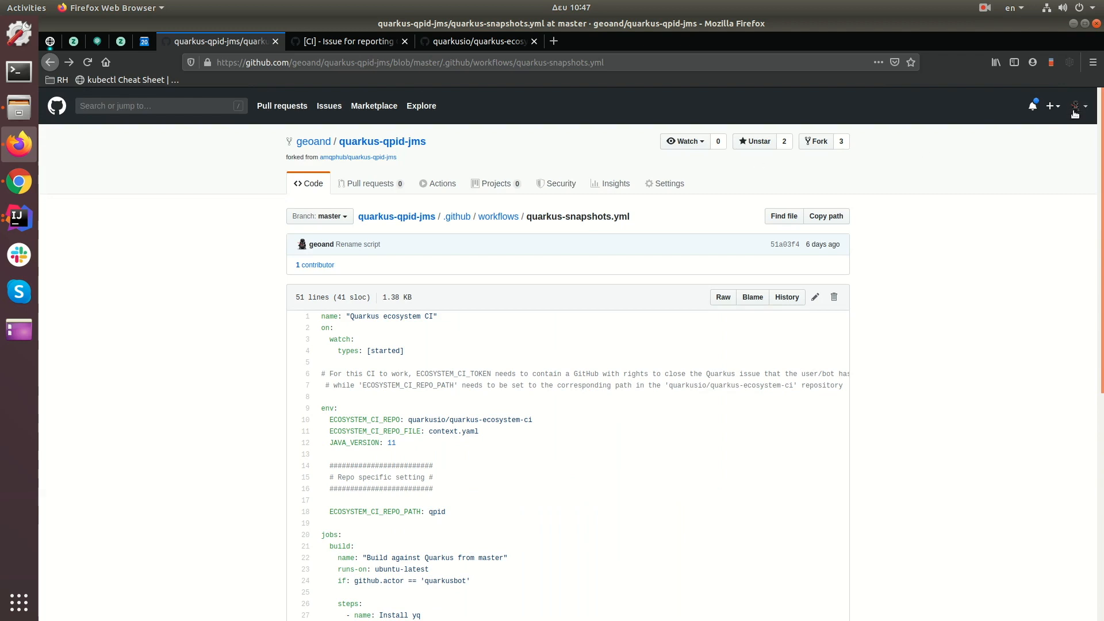
Open the profile avatar dropdown in the GitHub header
left_click(1079, 106)
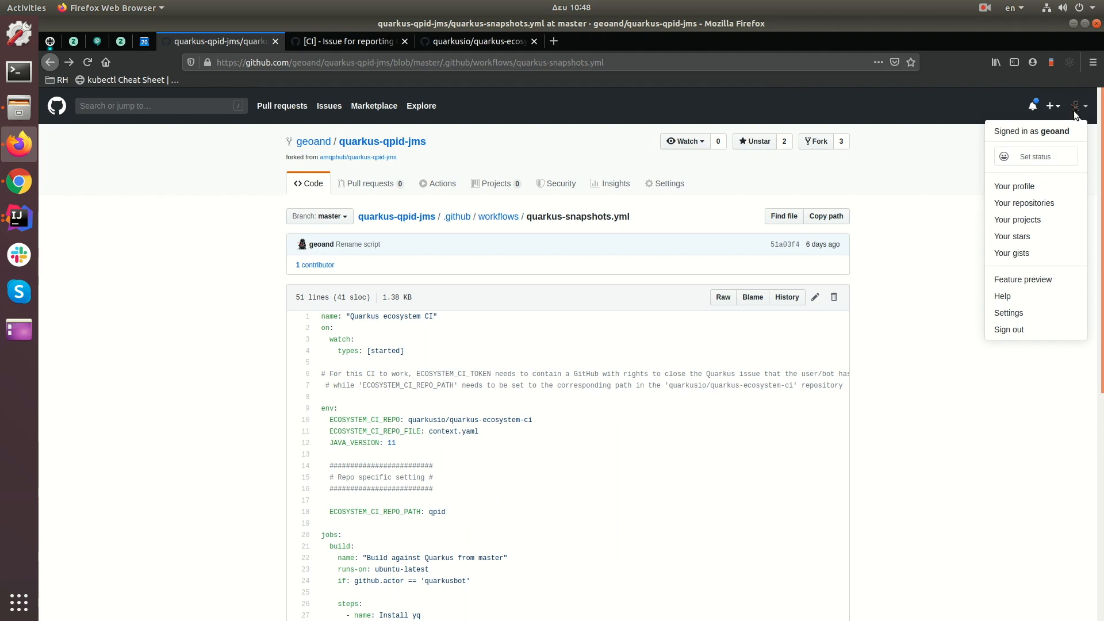
Dismiss the avatar dropdown by clicking elsewhere on the workflow page
left_click(928, 258)
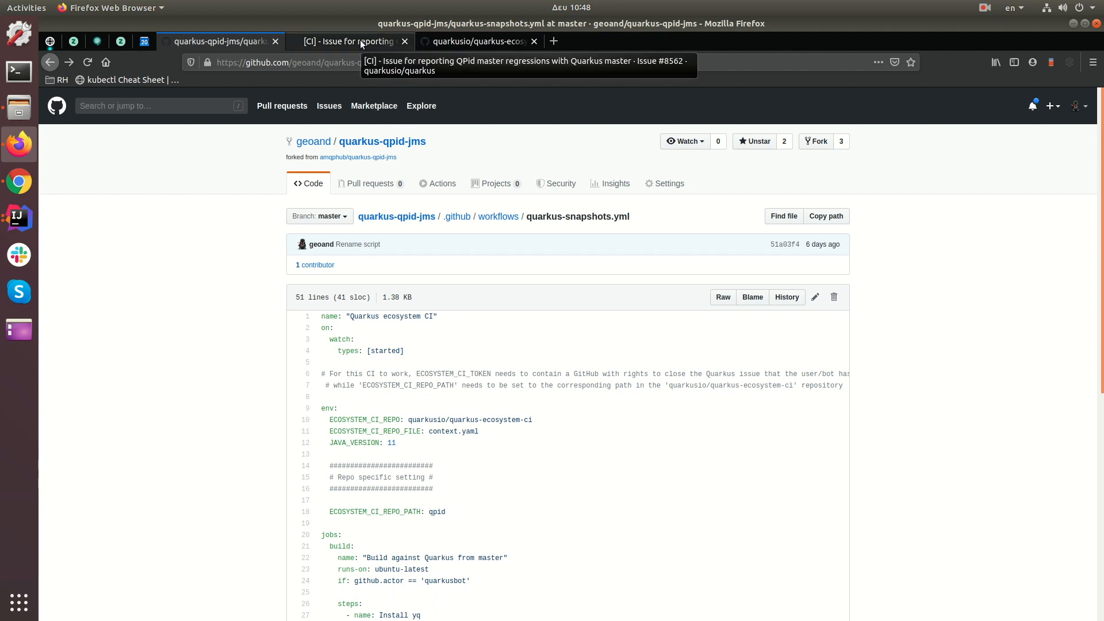
Switch to issue #8562 and scroll through its 'Build fixed' bot comments and close/reopen history
left_click(345, 41)
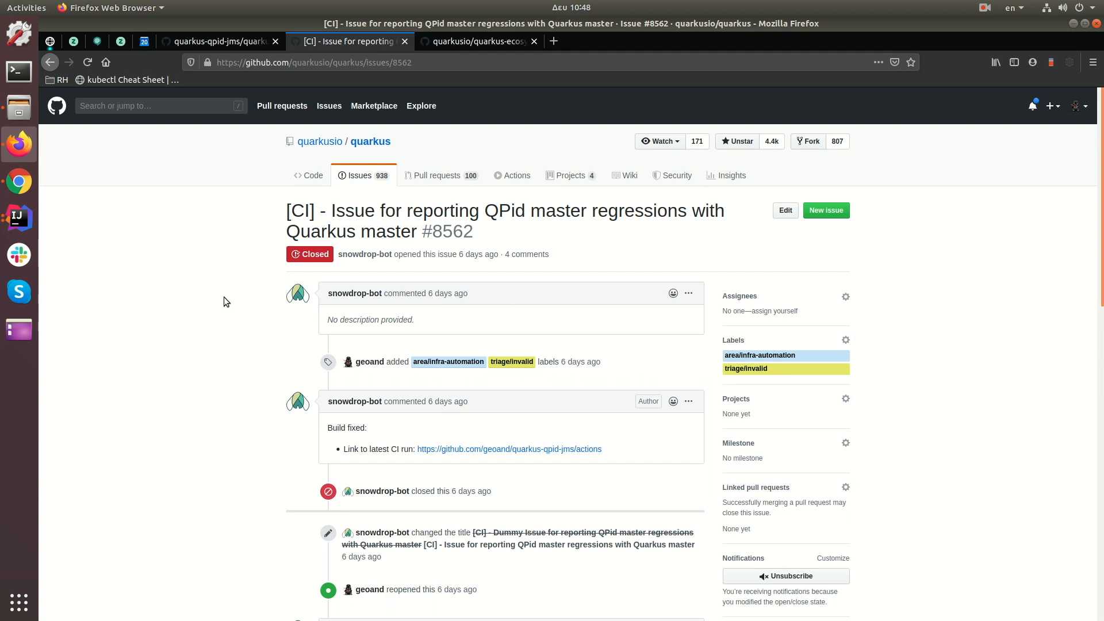
mouse_move(348, 210)
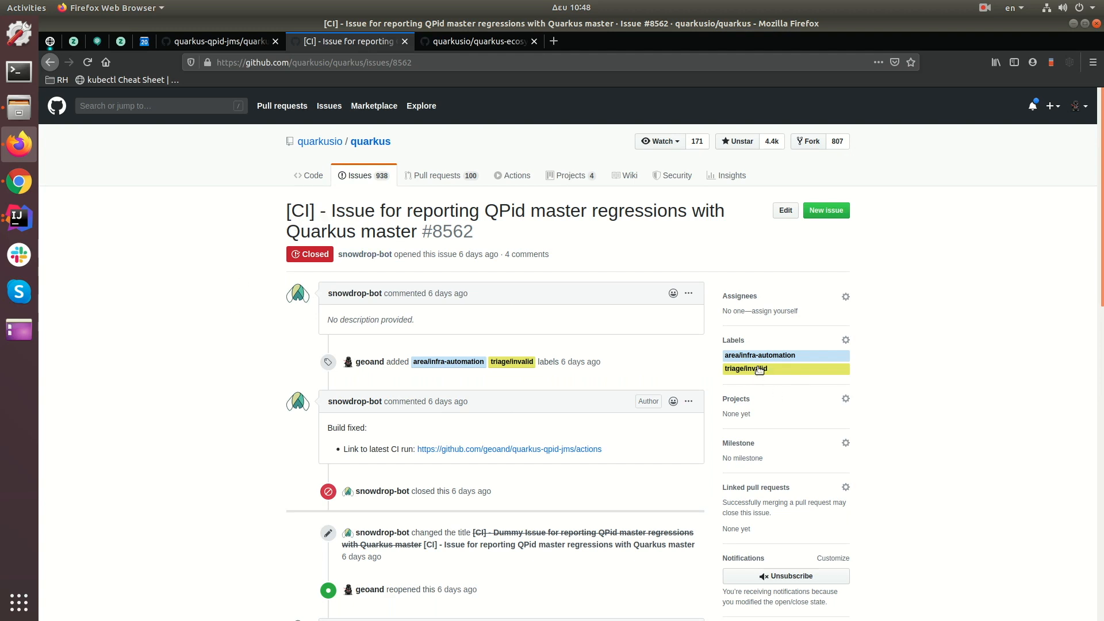
scroll("down", 3)
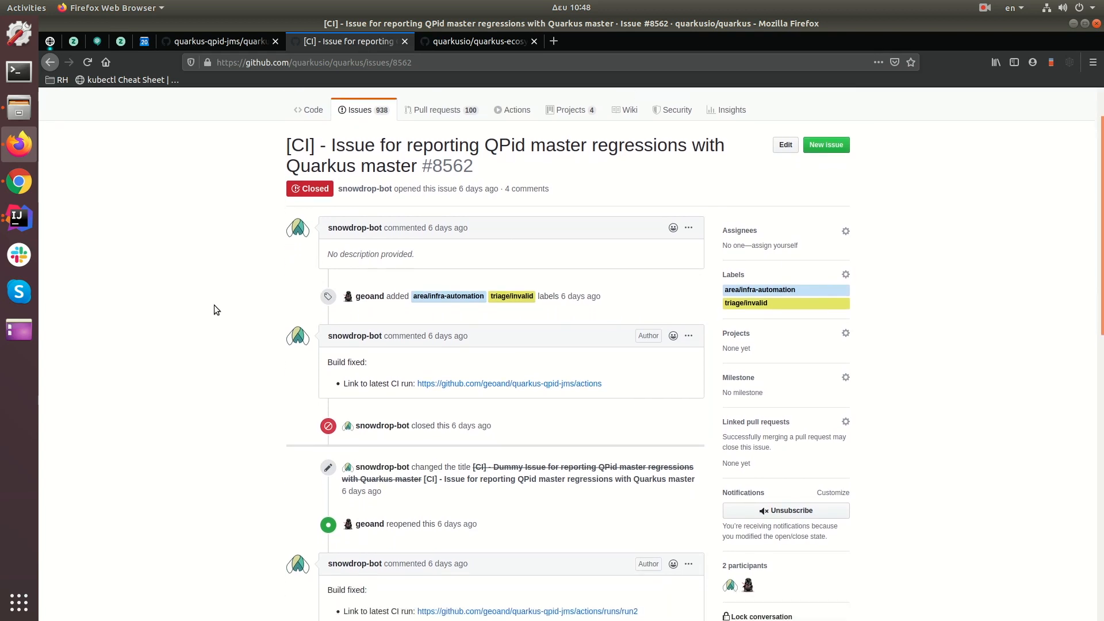
scroll("down", 3)
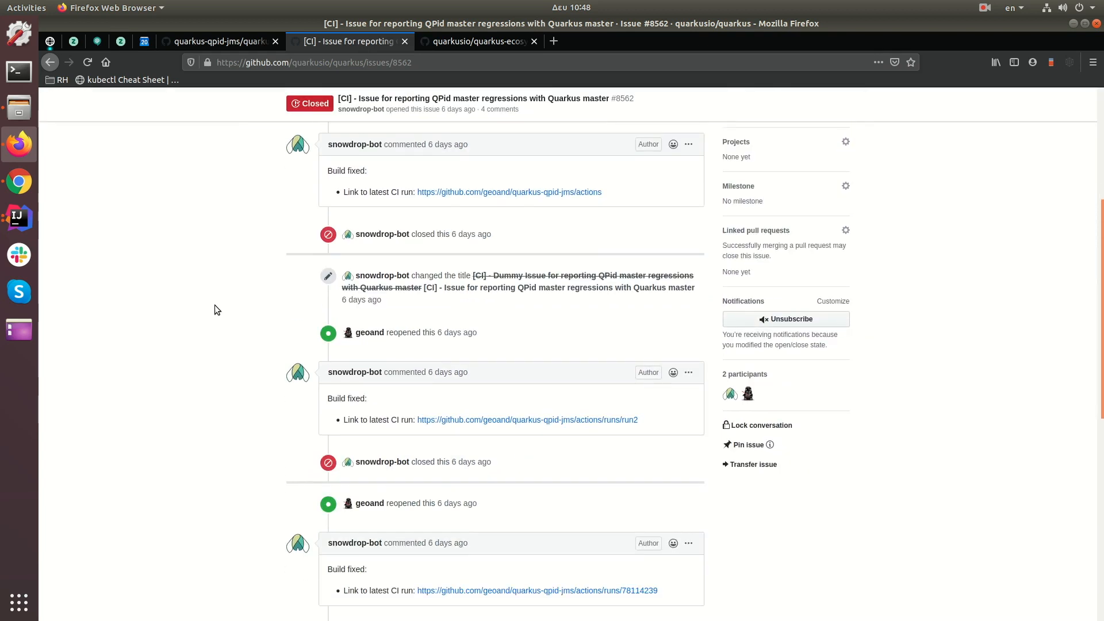
scroll("down", 3)
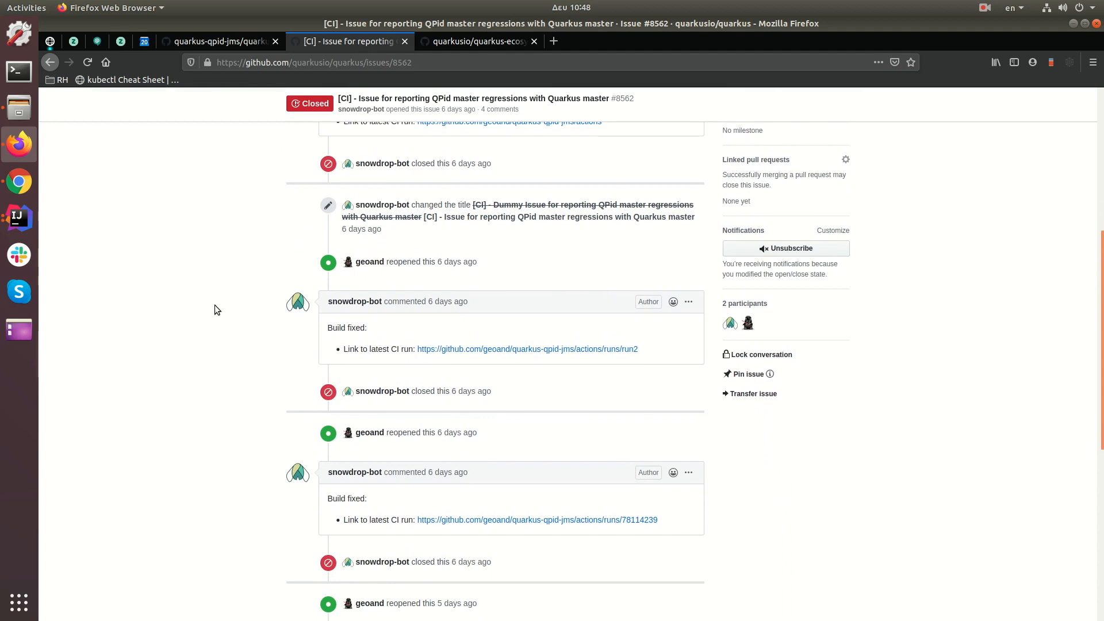
scroll("down", 3)
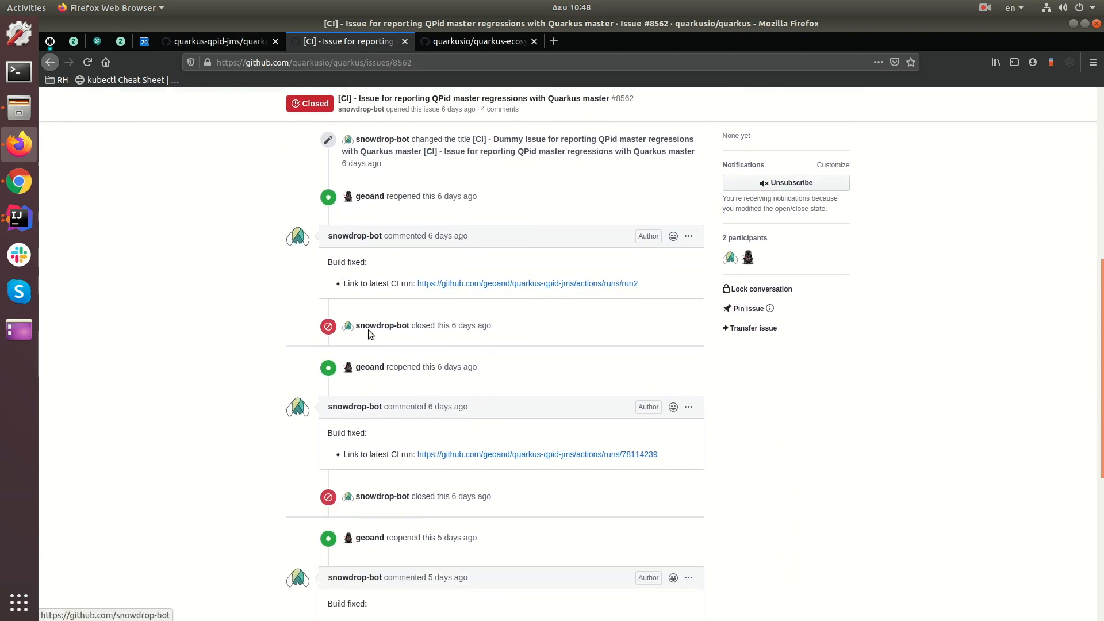
scroll("down", 3)
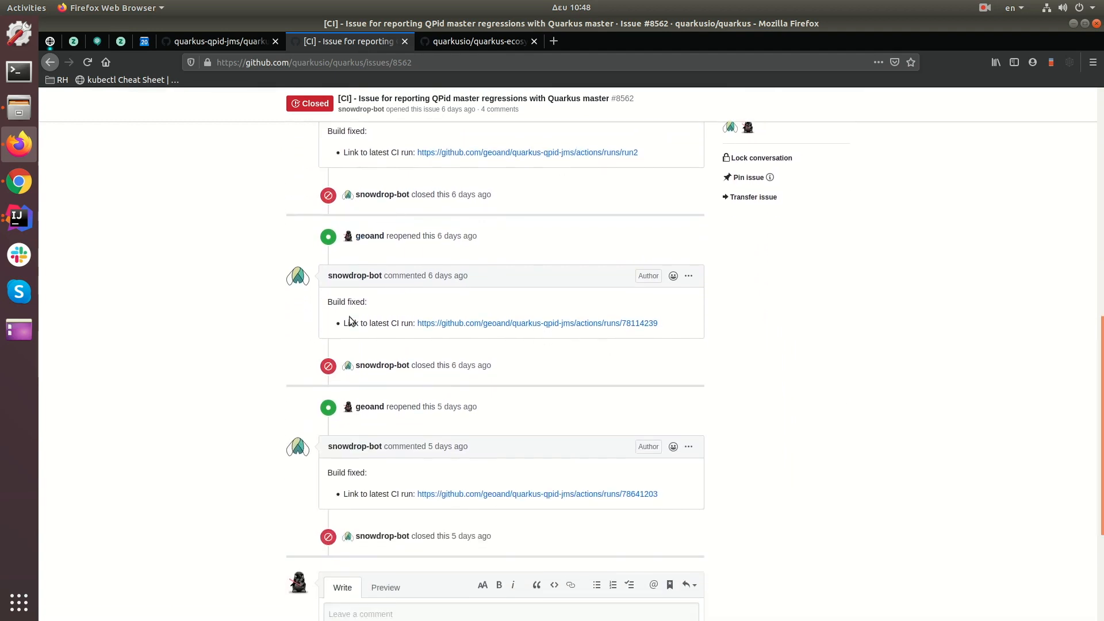
scroll("down", 3)
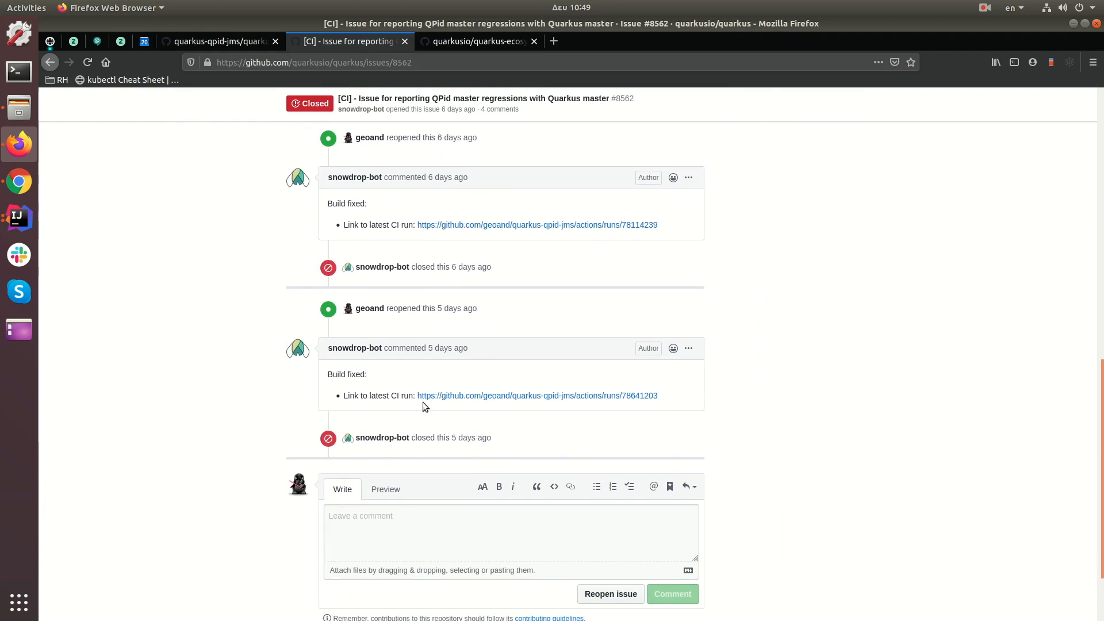
mouse_move(364, 390)
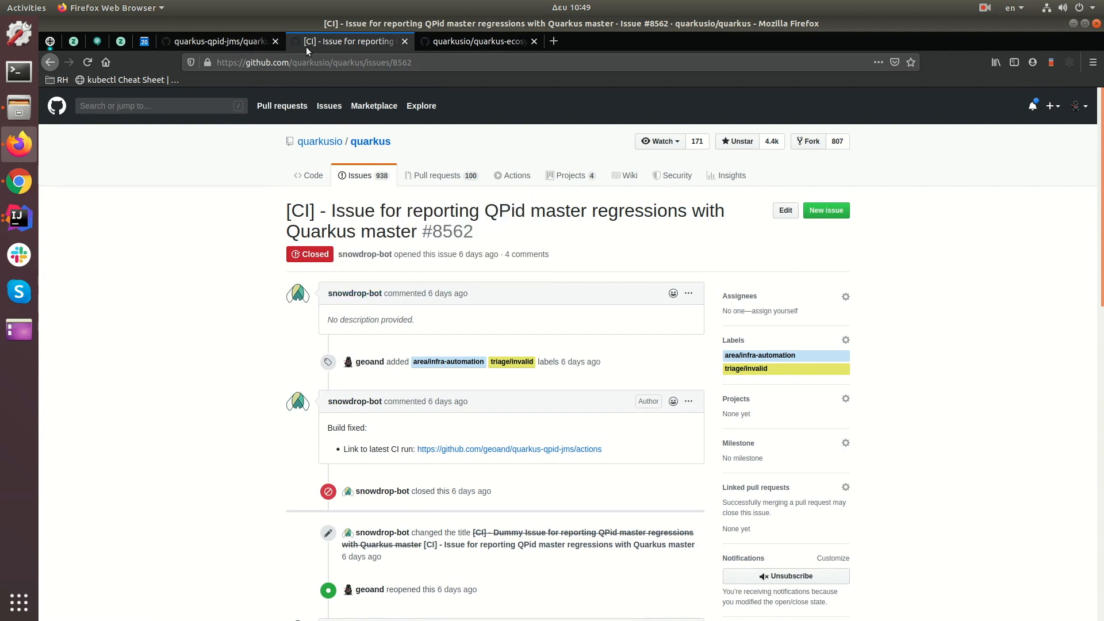
Go to account settings and open Developer settings, showing the empty GitHub Apps page
left_click(218, 41)
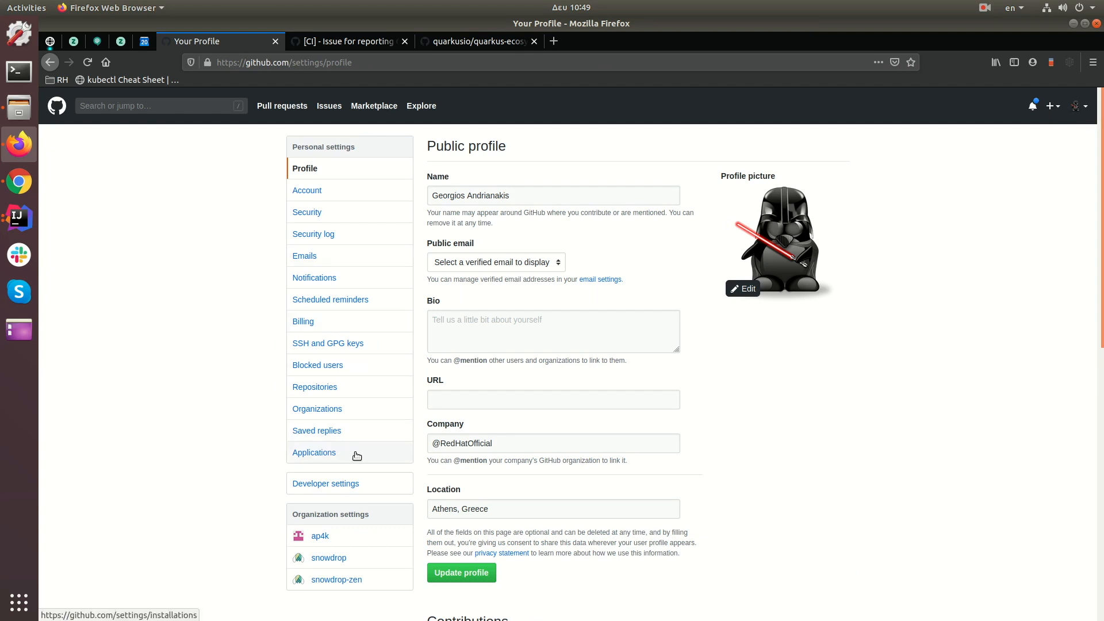
mouse_move(241, 382)
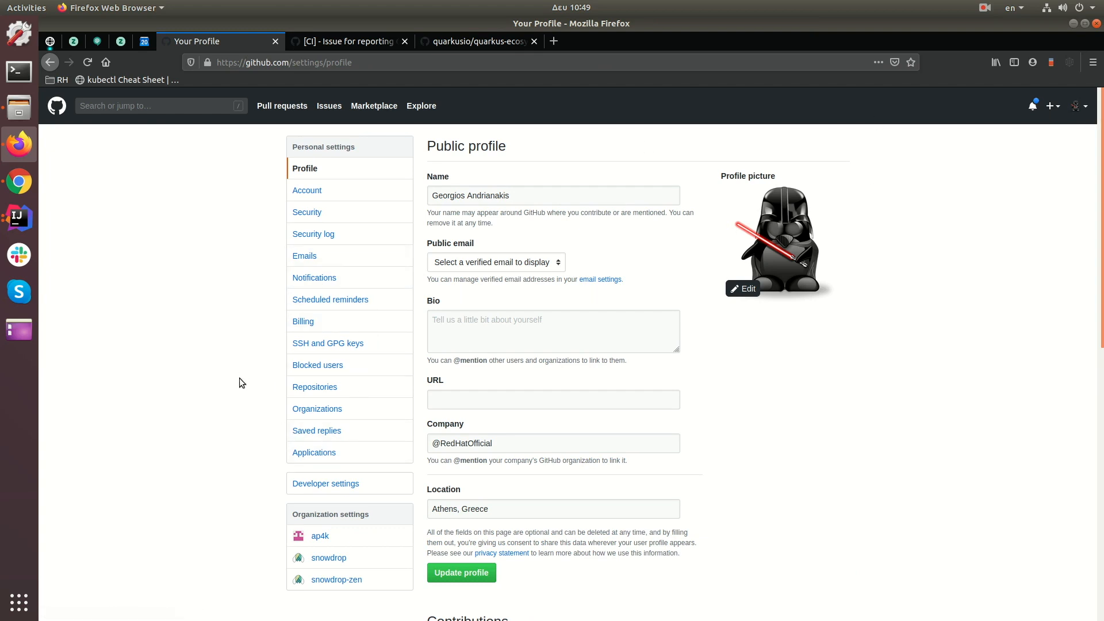
mouse_move(342, 491)
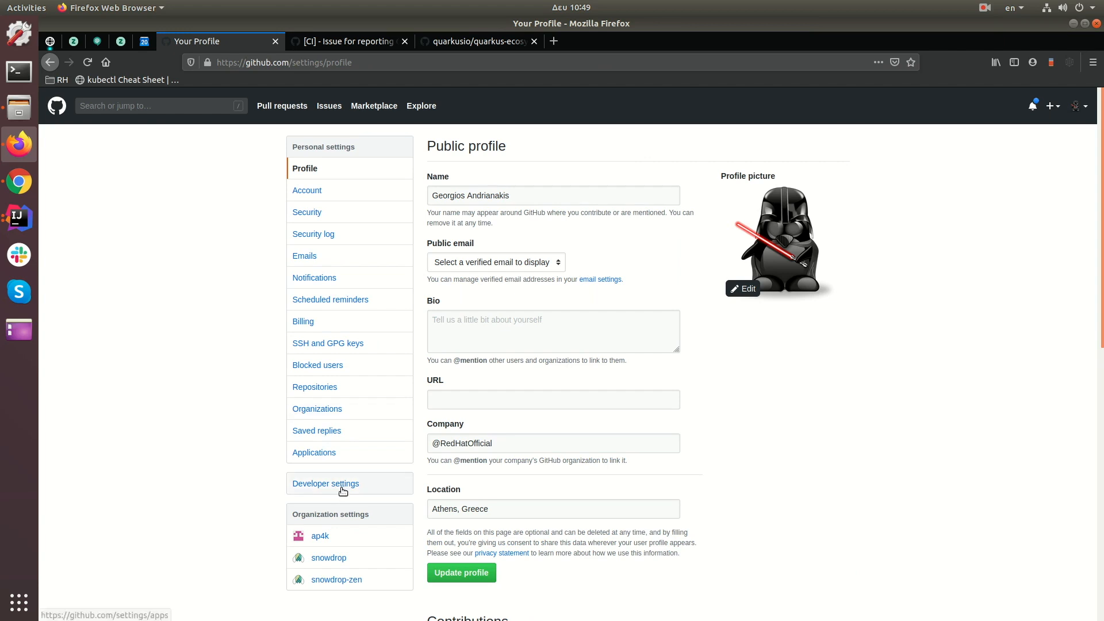
left_click(325, 483)
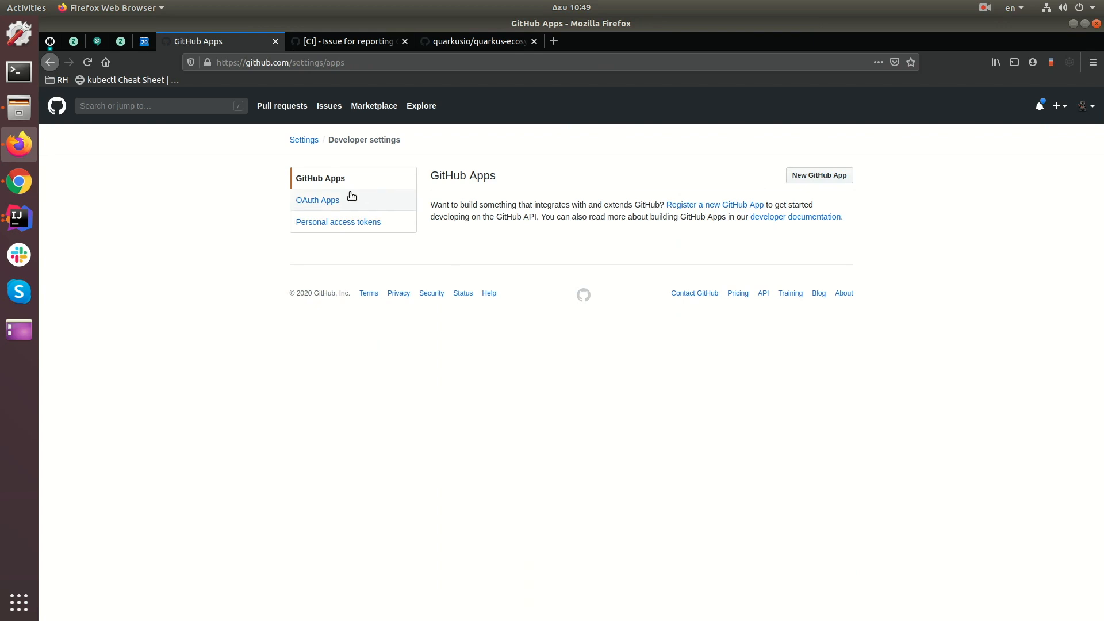
View the seven existing personal access tokens and their scopes
left_click(338, 222)
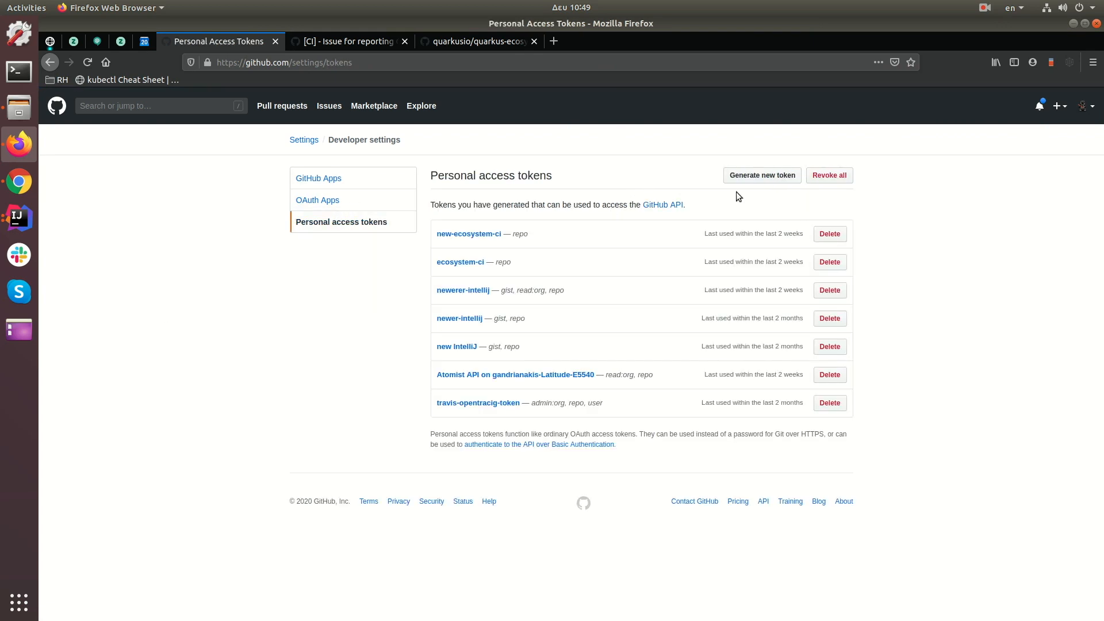
left_click(761, 175)
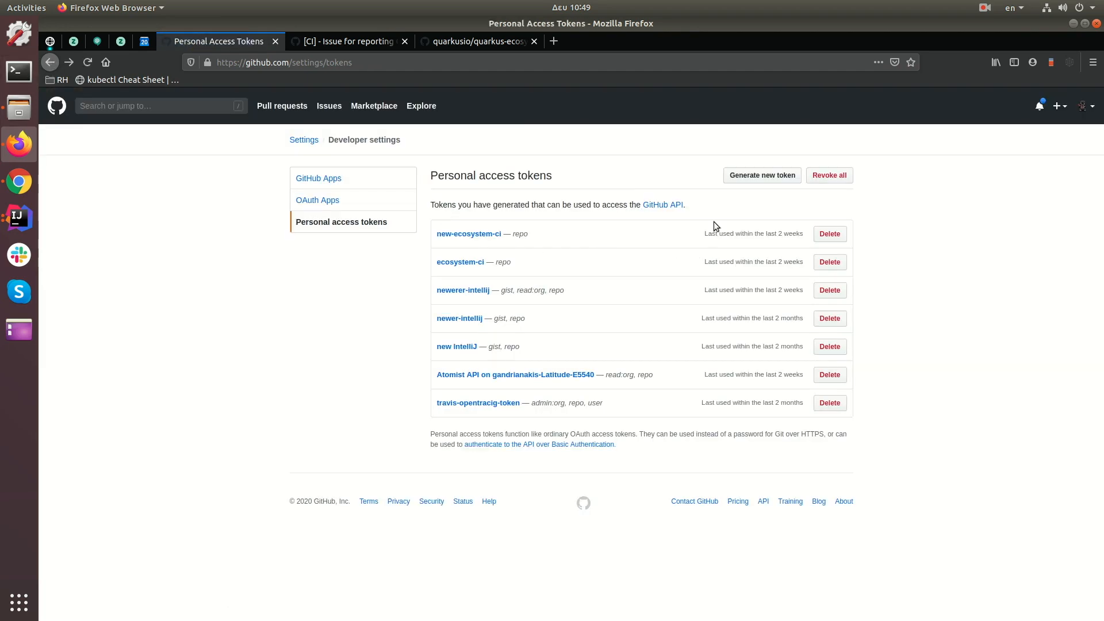
mouse_move(769, 208)
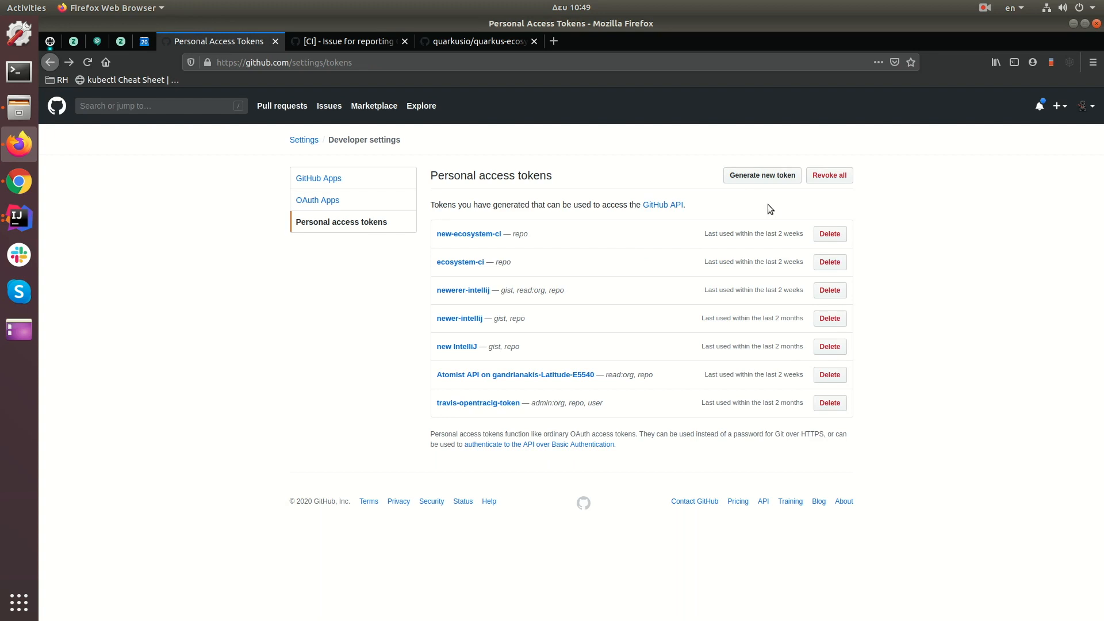
mouse_move(305, 94)
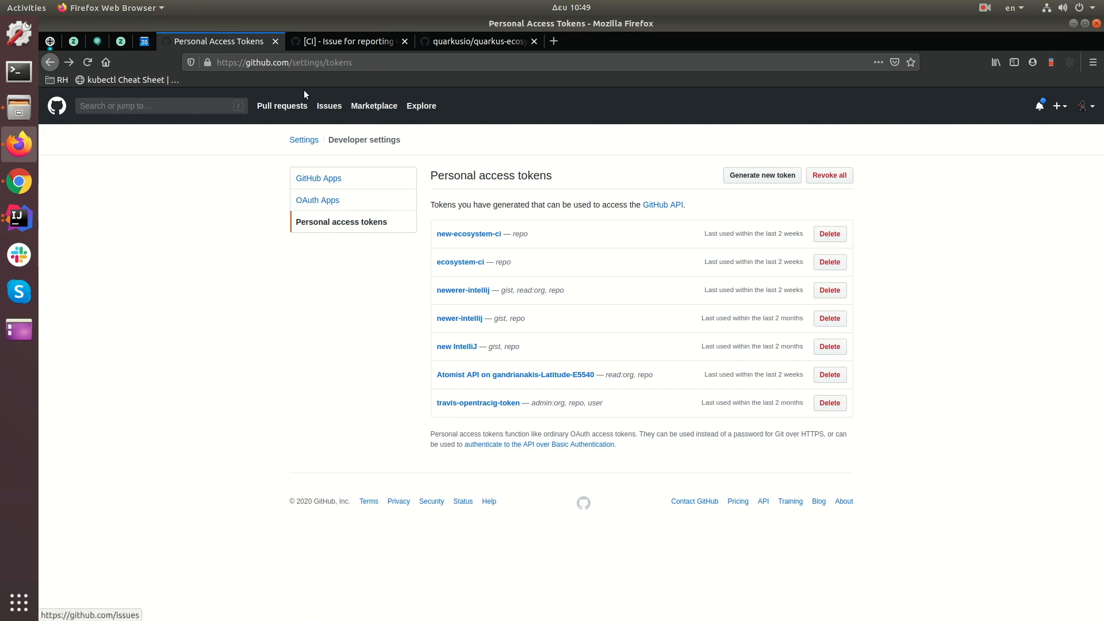
mouse_move(719, 203)
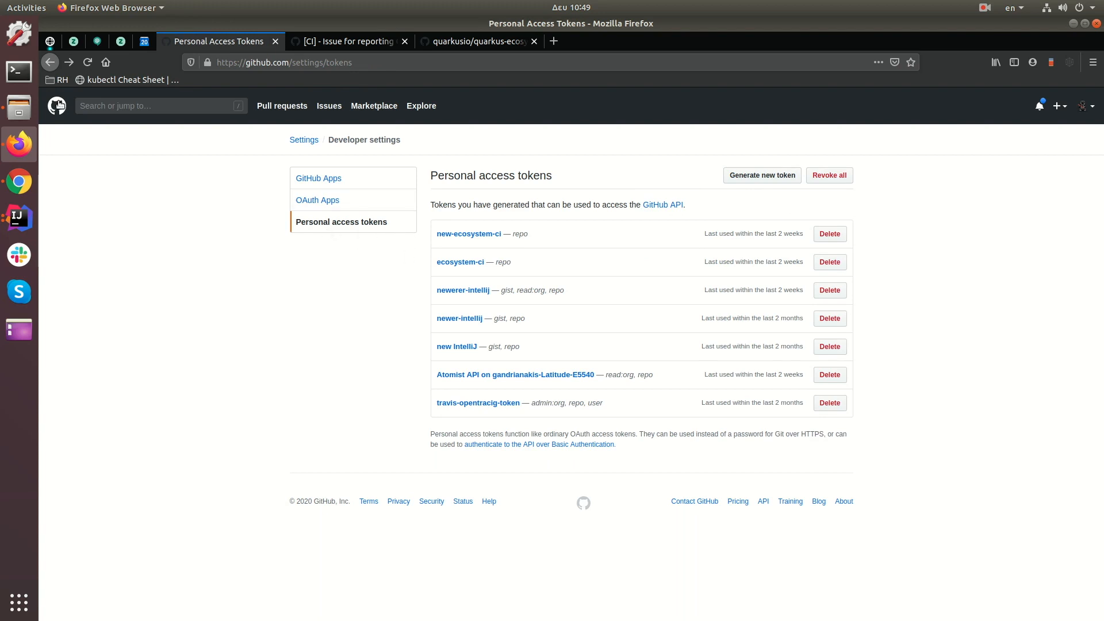
mouse_move(49, 62)
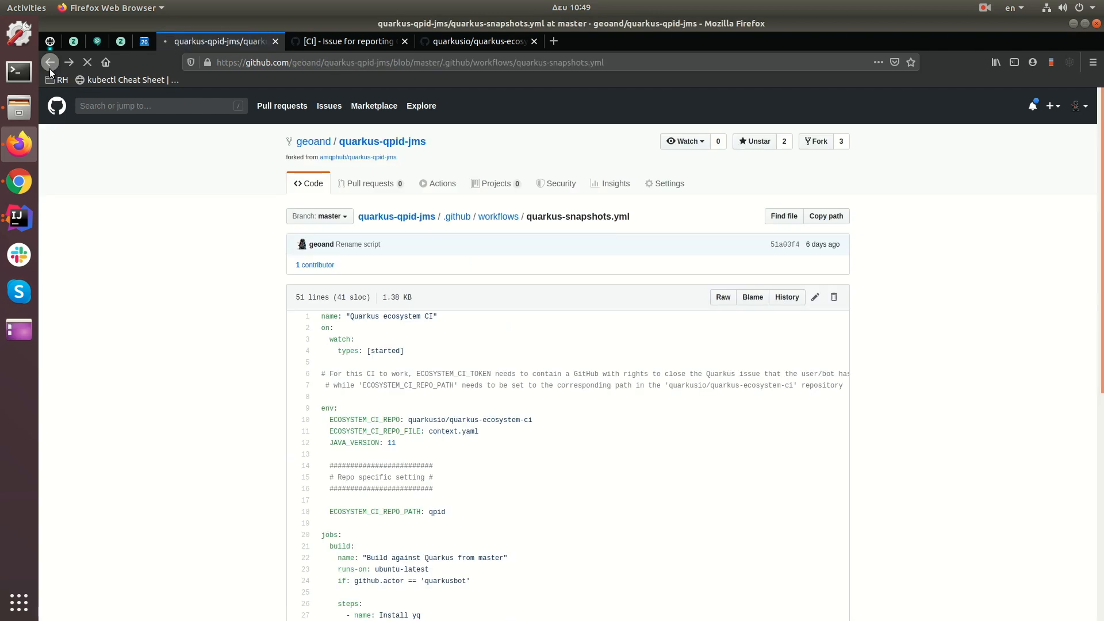
Open the fork's Secrets settings, glance at issue #8562, and confirm ECOSYSTEM_CI_TOKEN exists
left_click(499, 217)
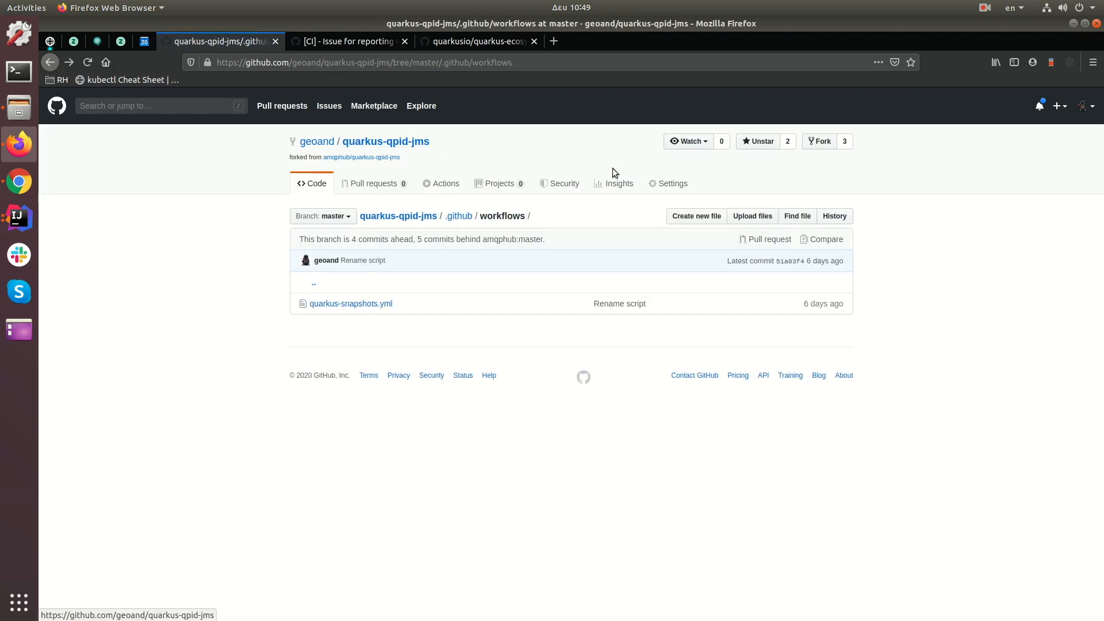
mouse_move(672, 186)
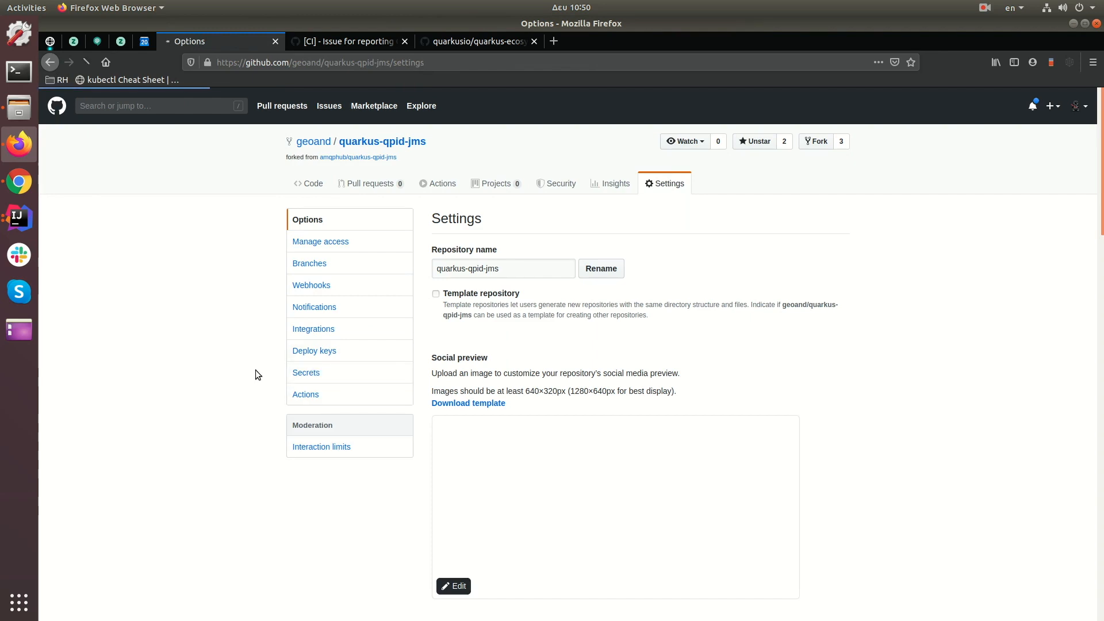
left_click(305, 373)
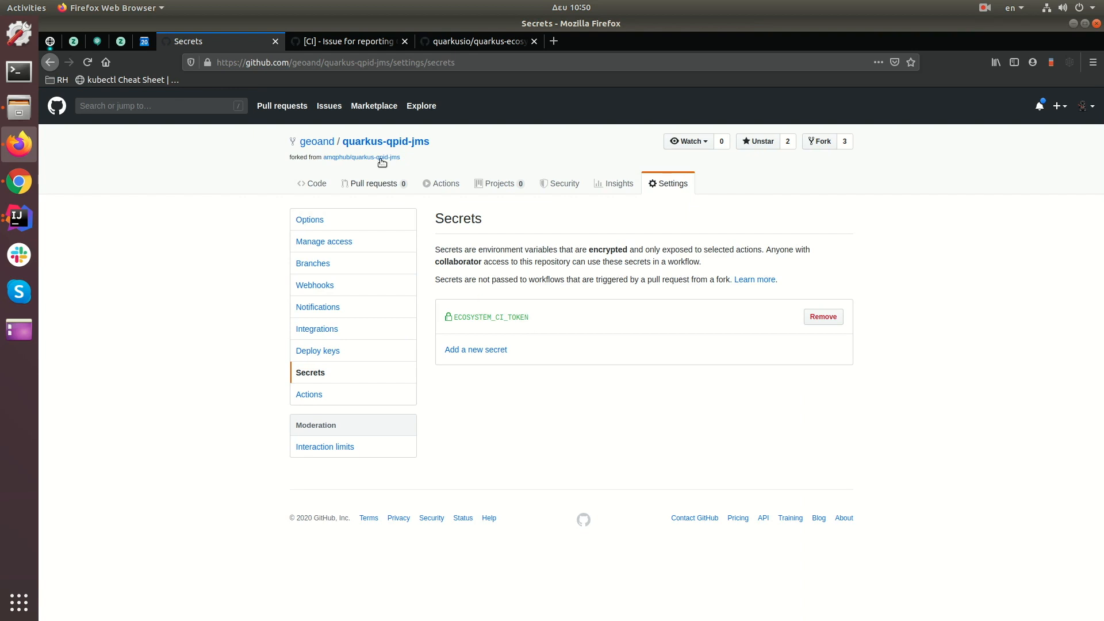
left_click(345, 41)
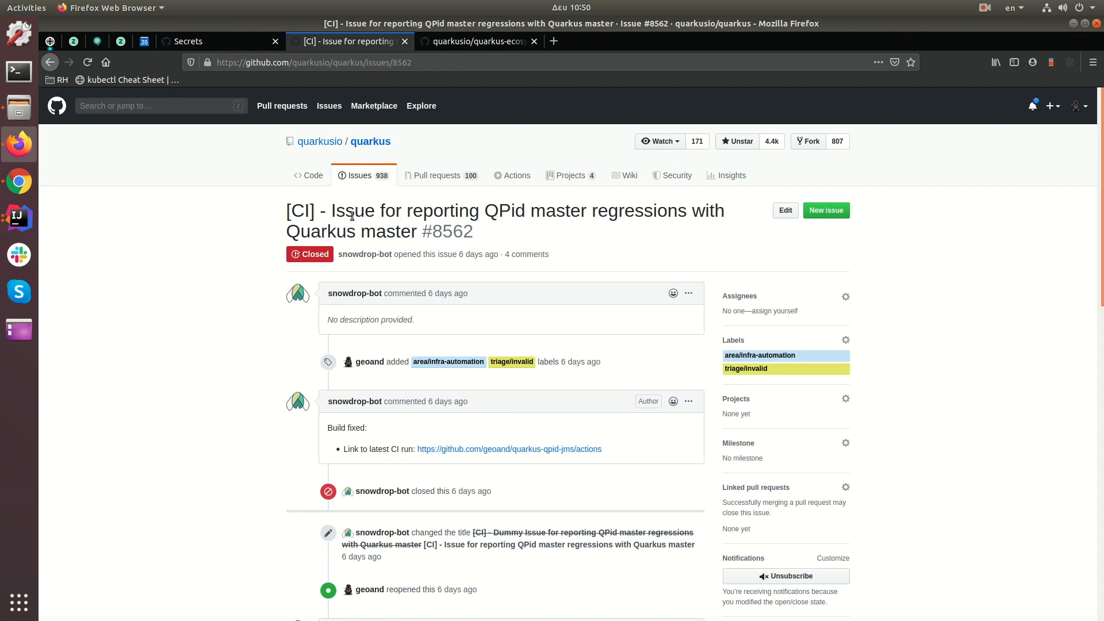
mouse_move(241, 291)
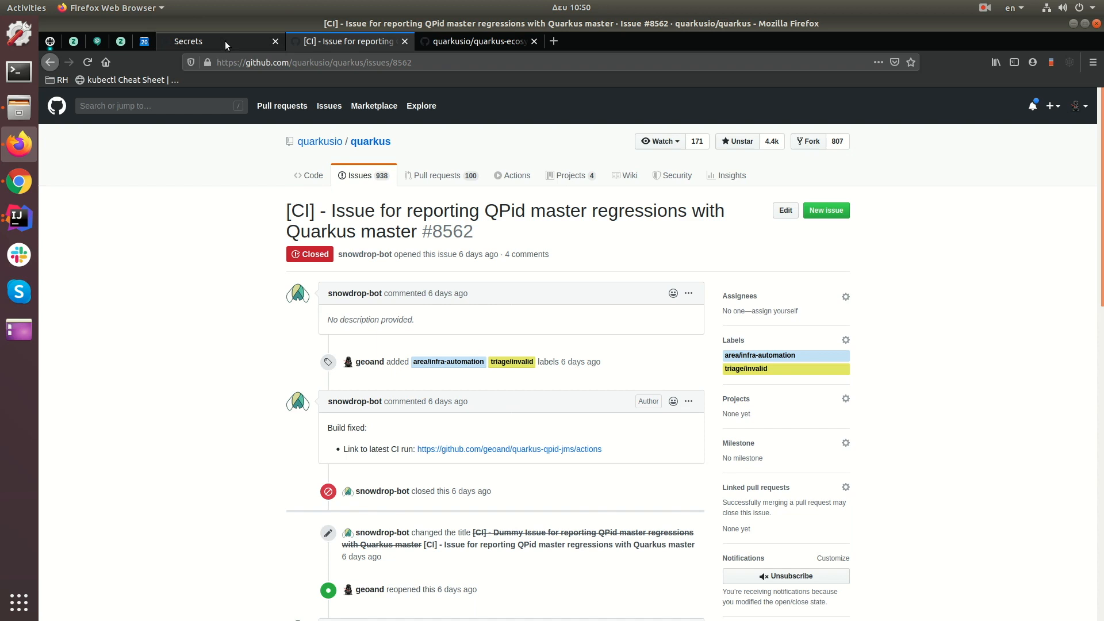
left_click(220, 41)
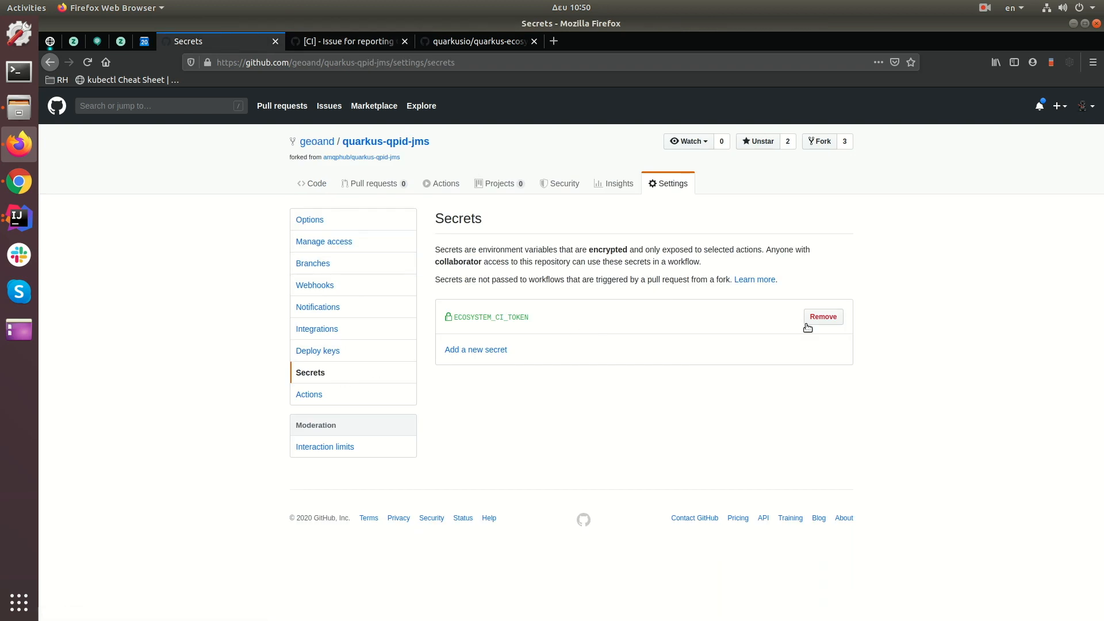
mouse_move(440, 294)
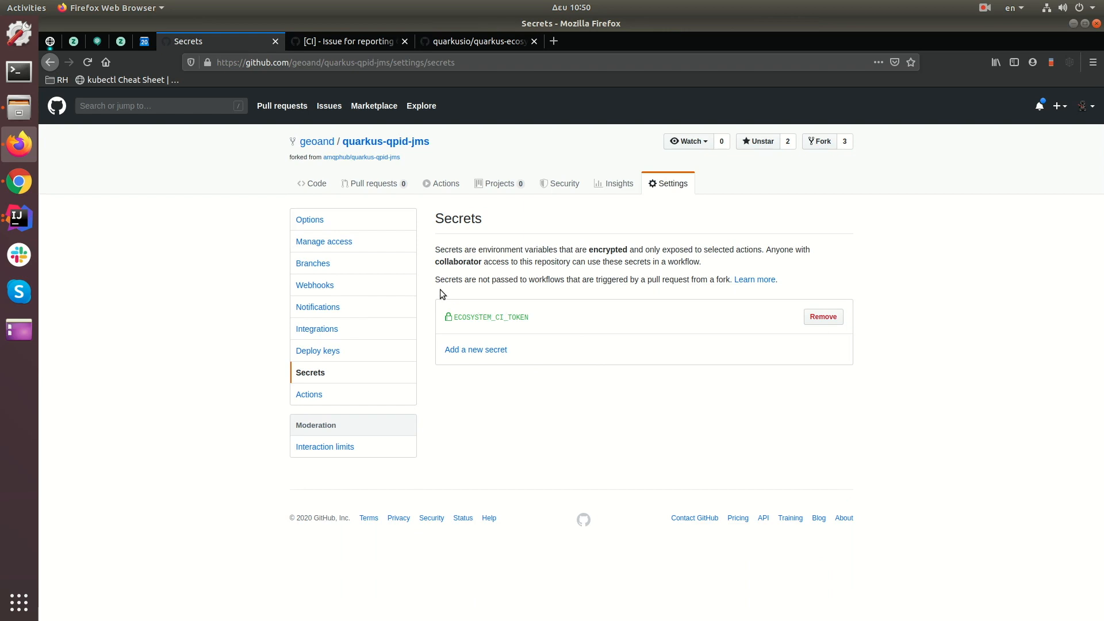
mouse_move(374, 184)
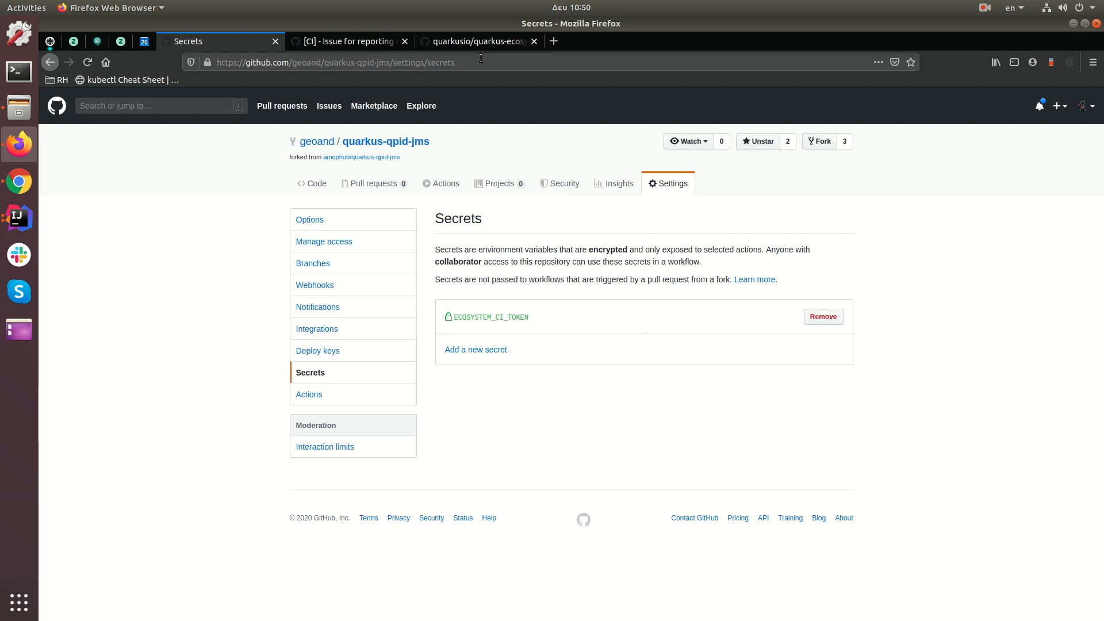
Revisit the fork's workflow file, then open the qpid folder in quarkus-ecosystem-ci
left_click(479, 41)
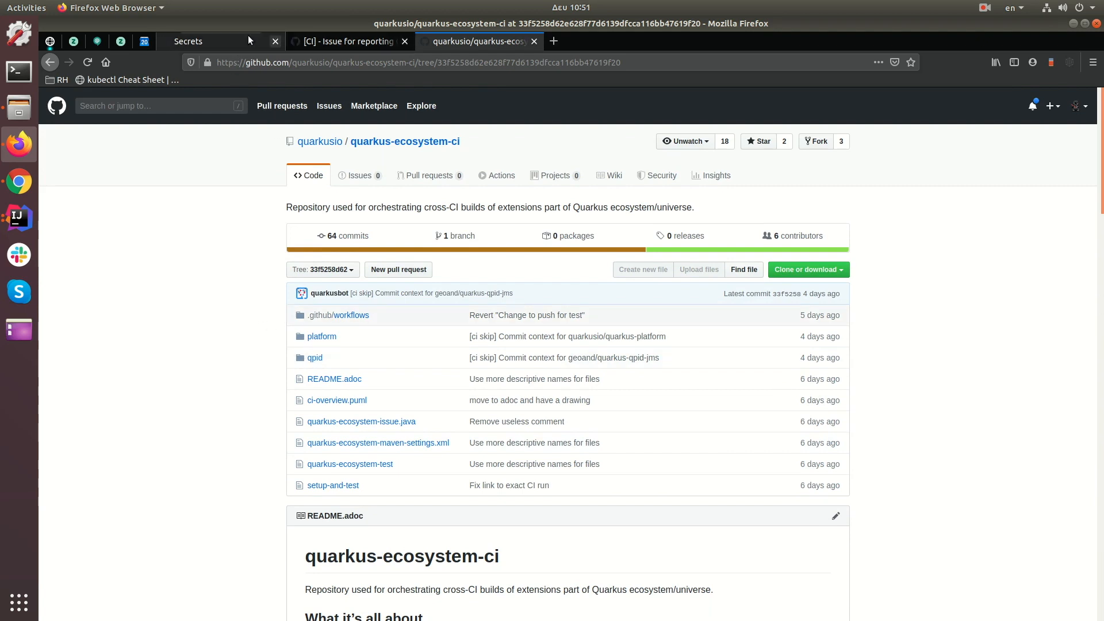
left_click(211, 41)
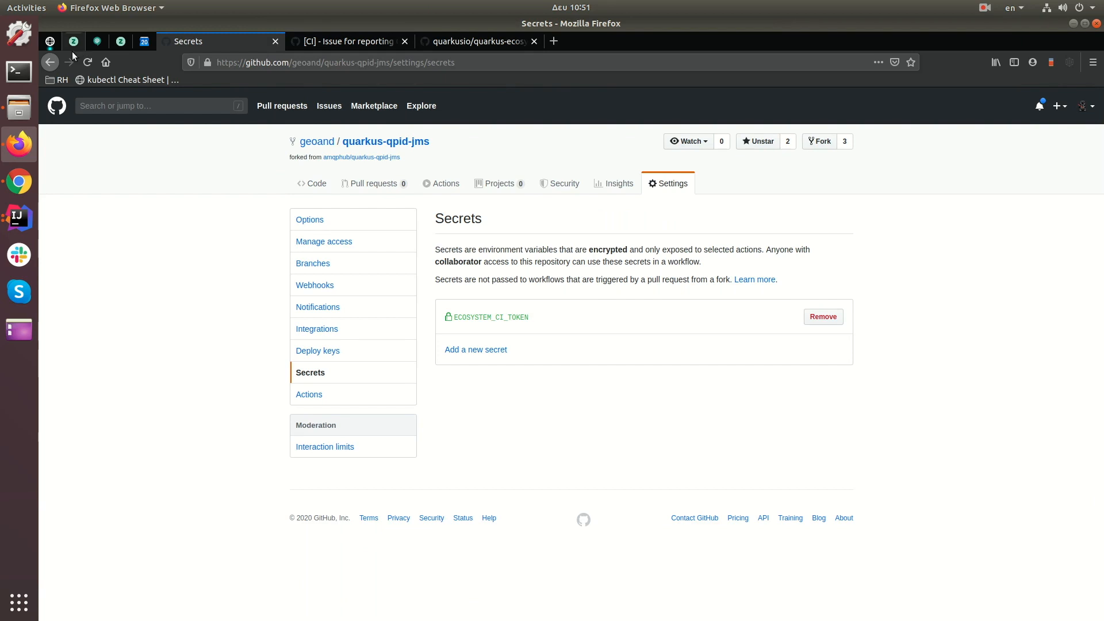
left_click(50, 62)
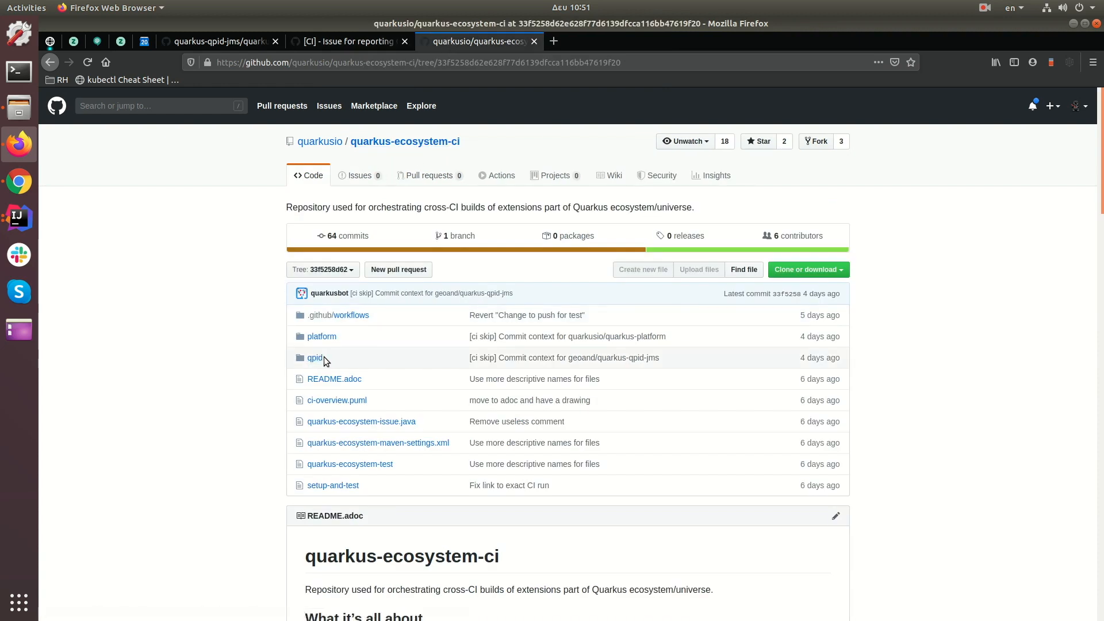
mouse_move(345, 367)
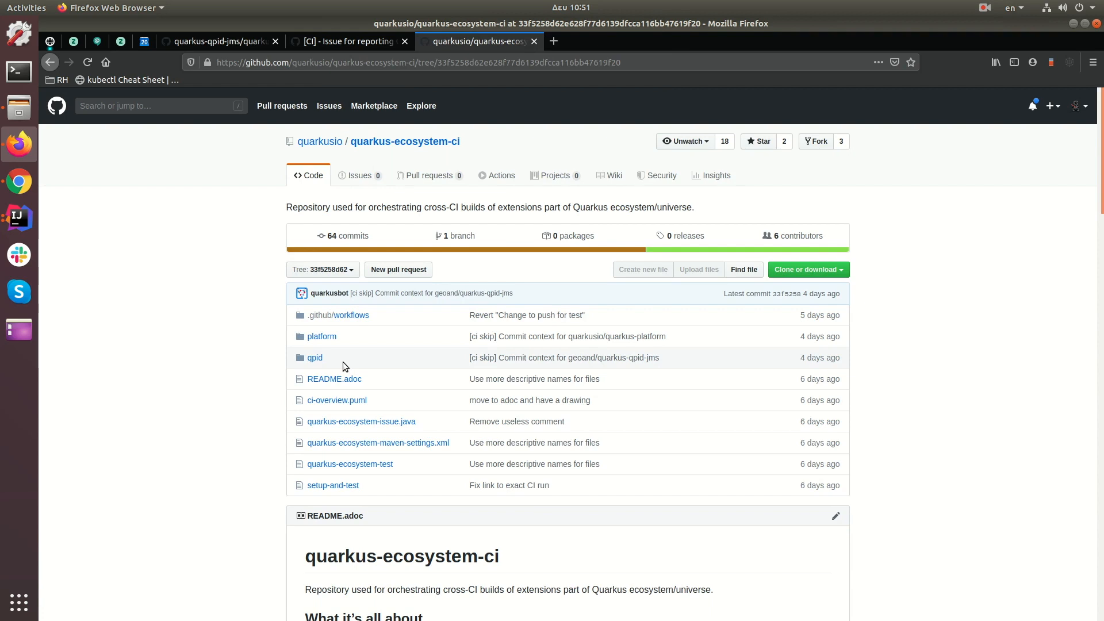
mouse_move(315, 357)
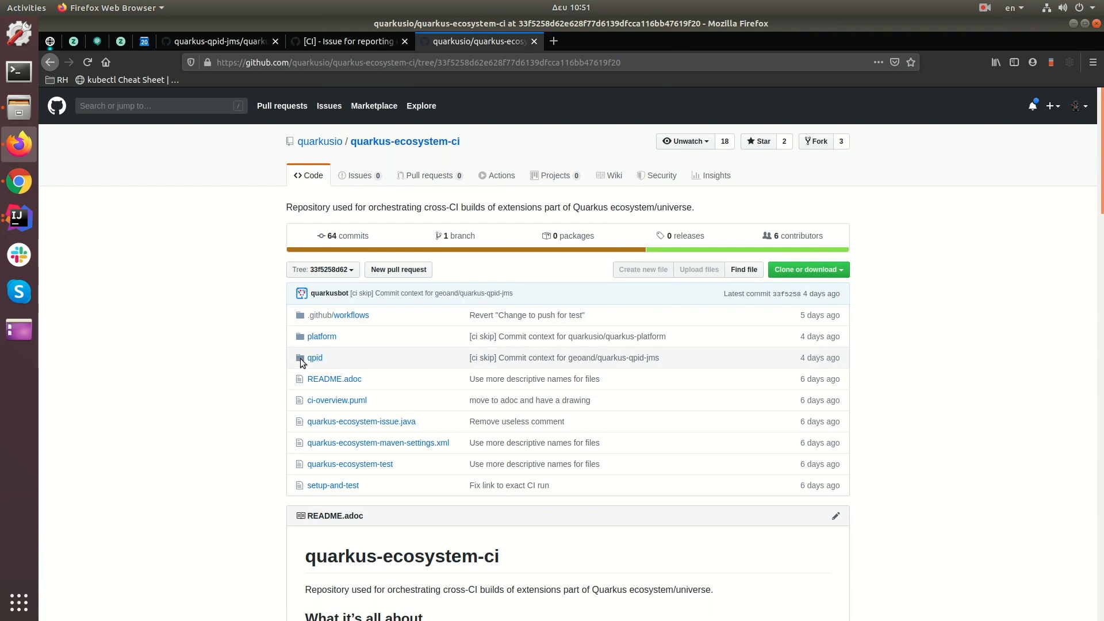
mouse_move(242, 342)
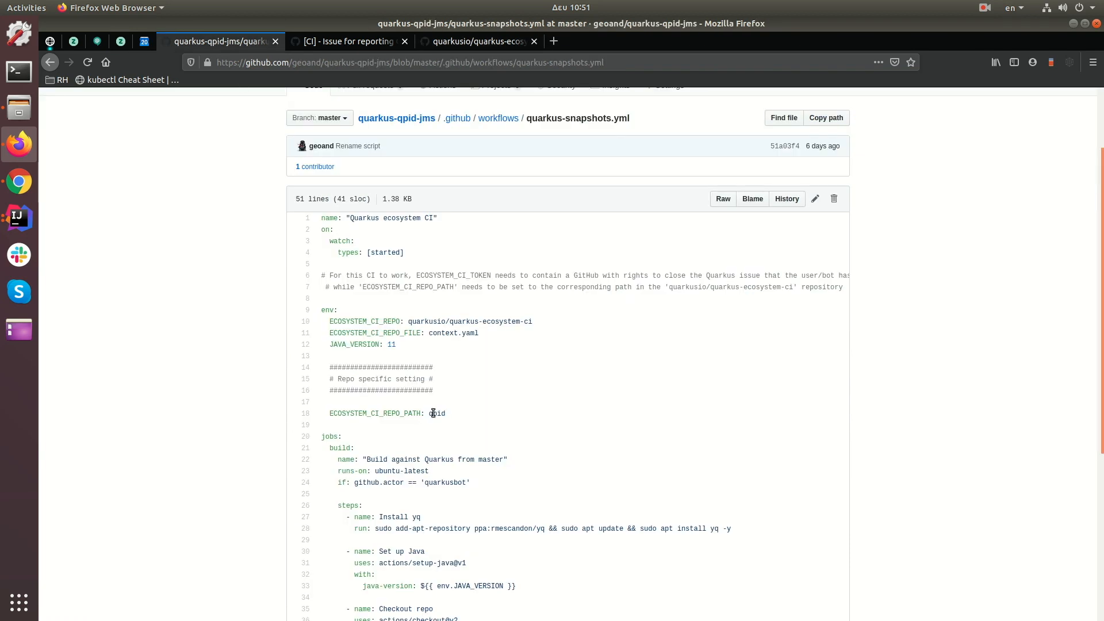
left_click(479, 41)
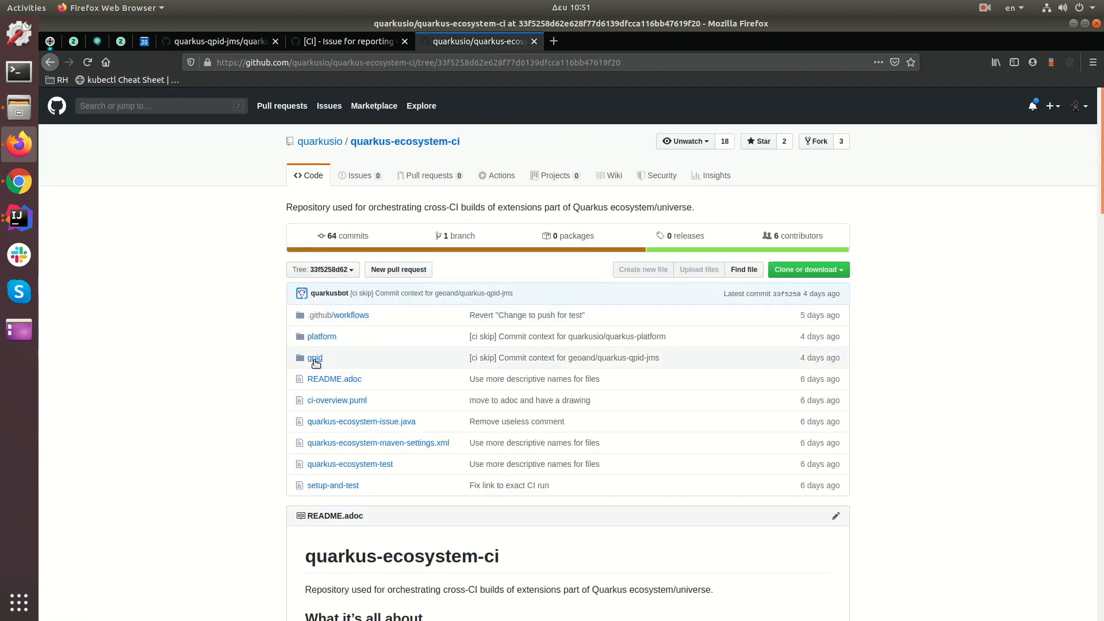
left_click(314, 357)
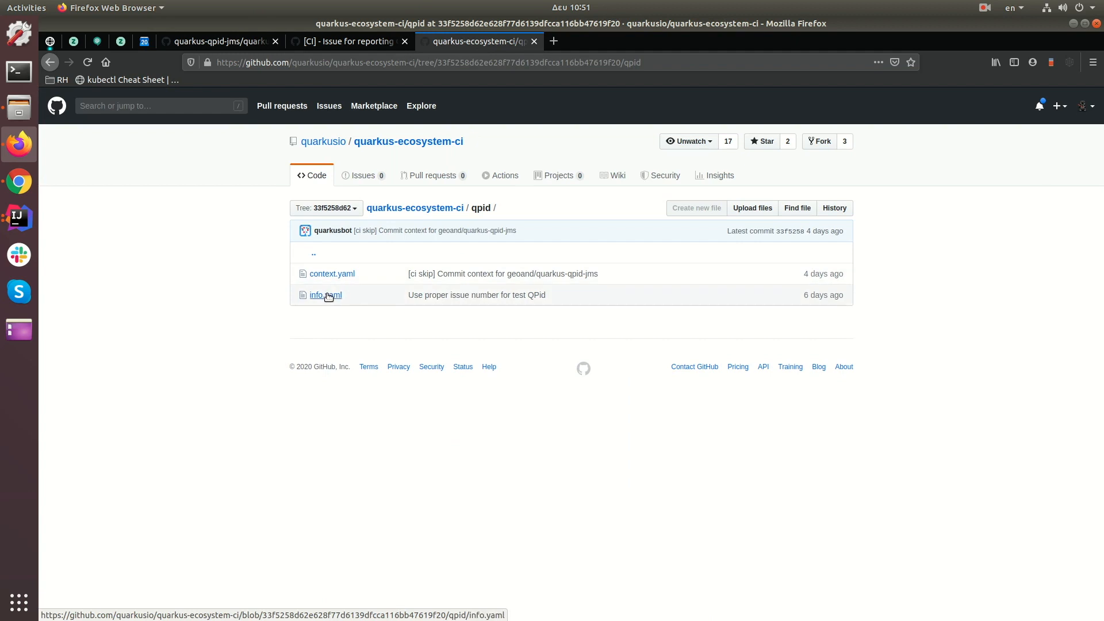
View qpid/info.yaml, select the quarkusio repo owner, then switch to issue #8562
left_click(326, 295)
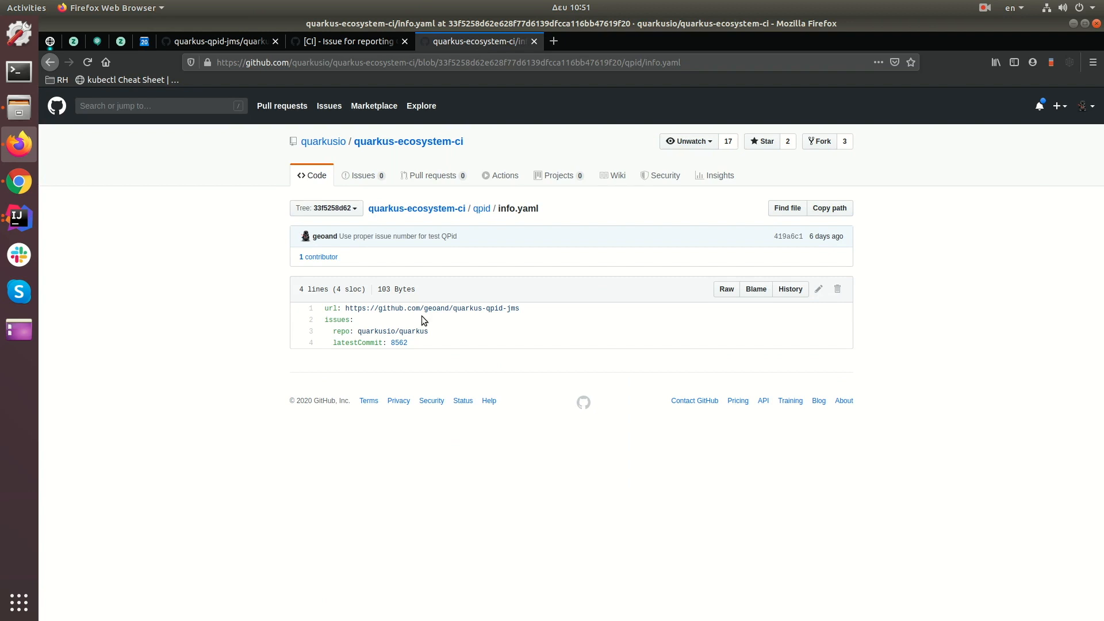
mouse_move(227, 54)
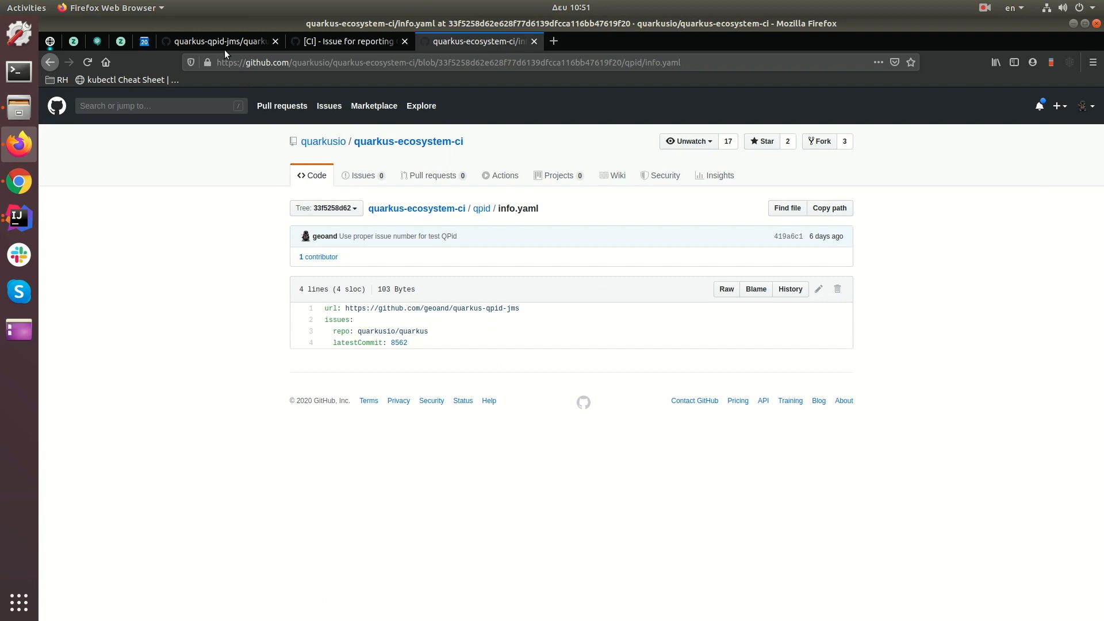
left_click(219, 41)
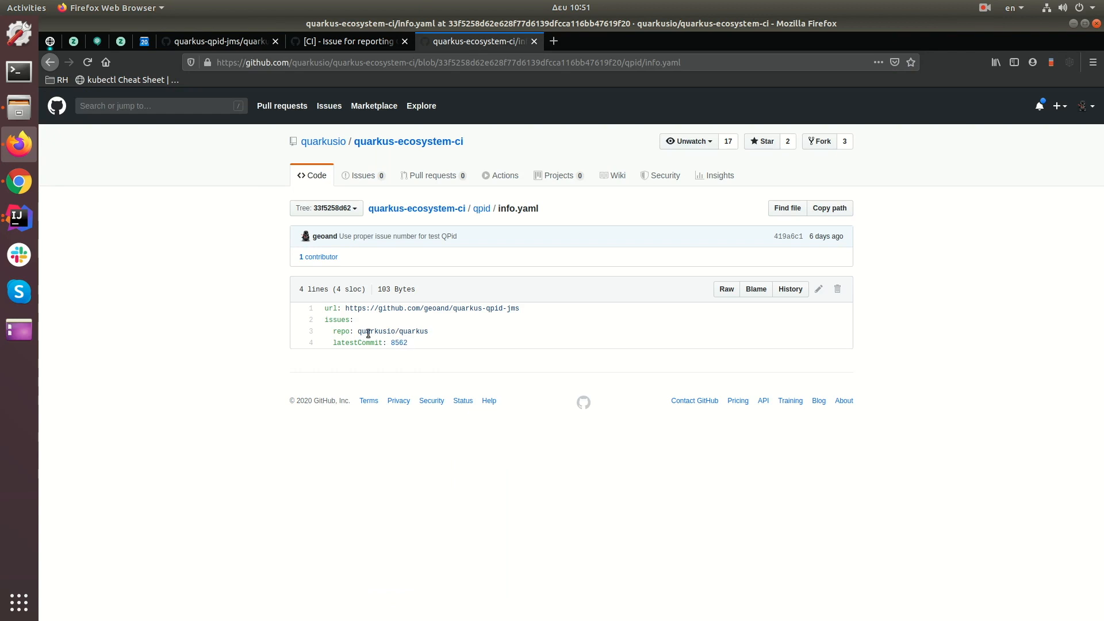
double_click(398, 343)
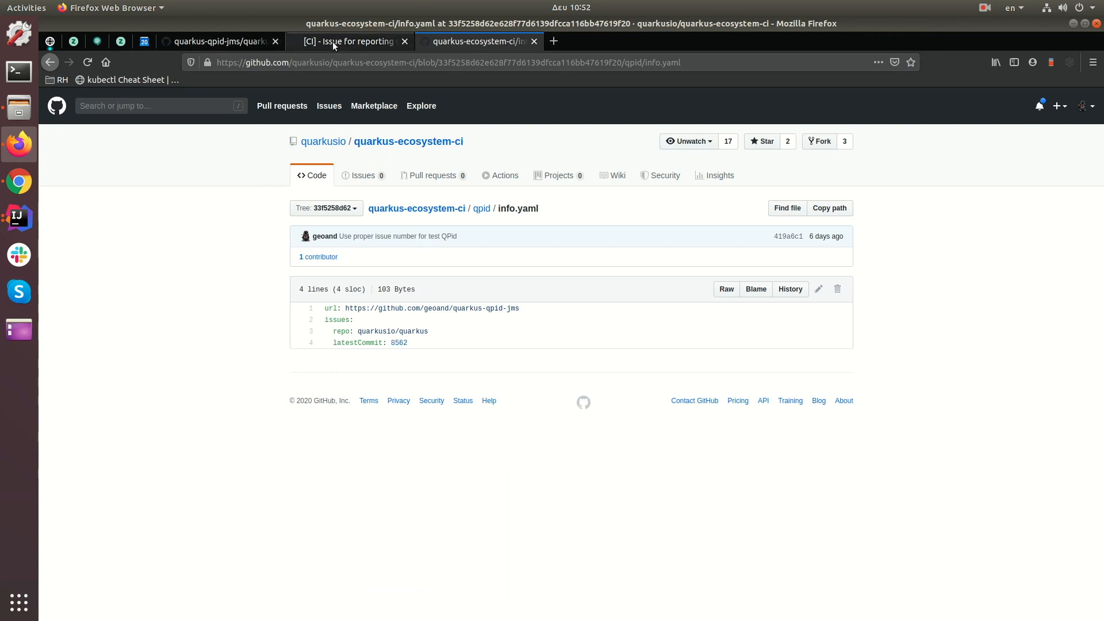
left_click(348, 41)
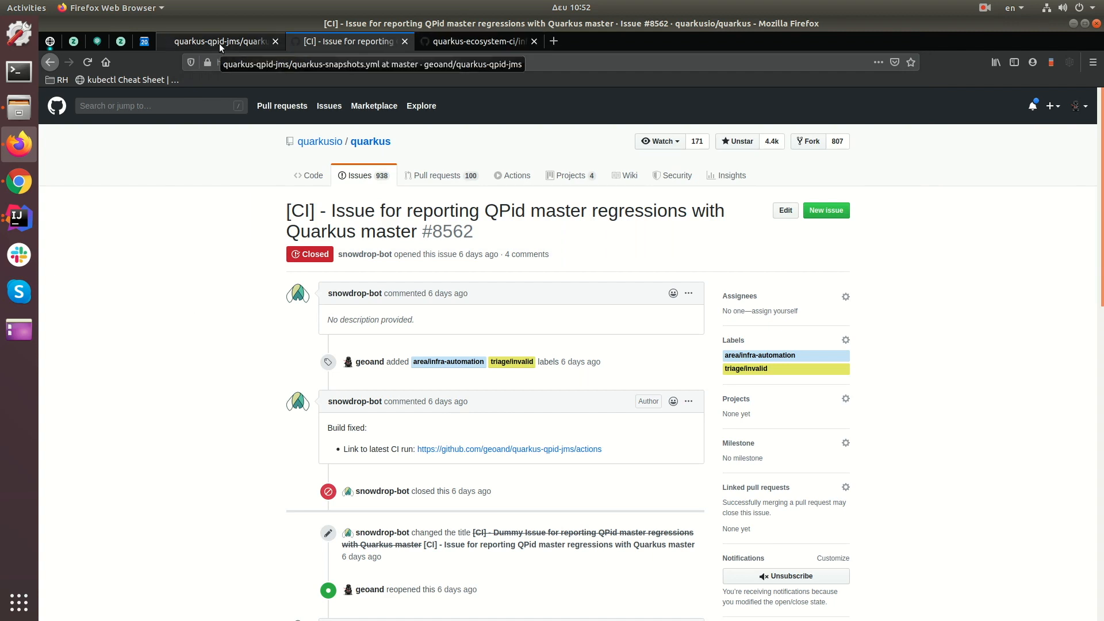
Cross-check quarkus-snapshots.yml and issue #8562, then return to qpid/info.yaml
left_click(218, 41)
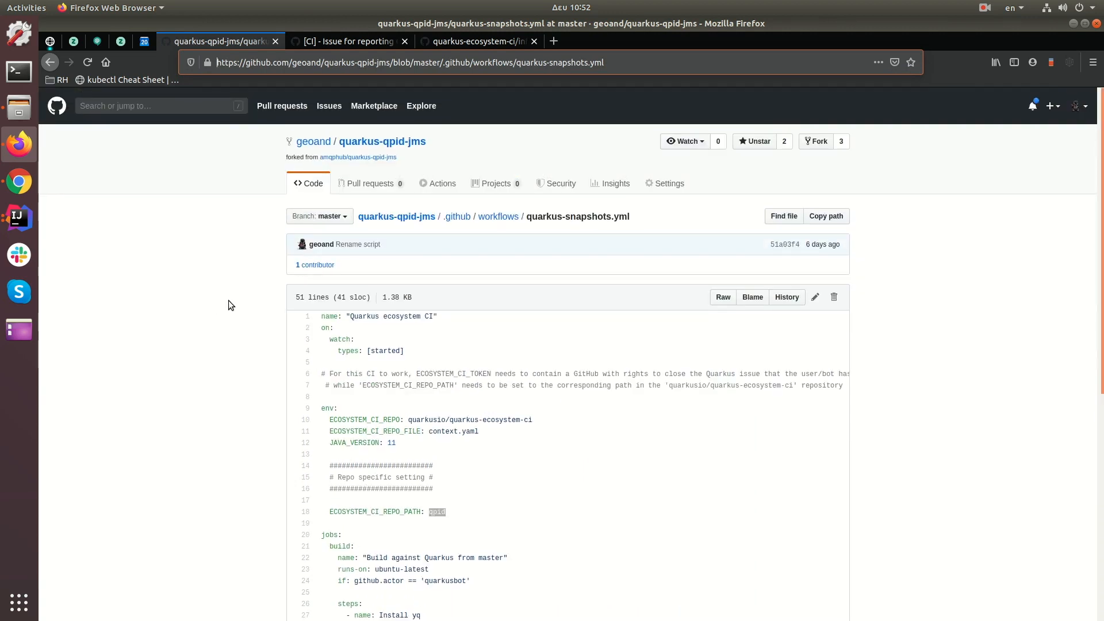
left_click(345, 41)
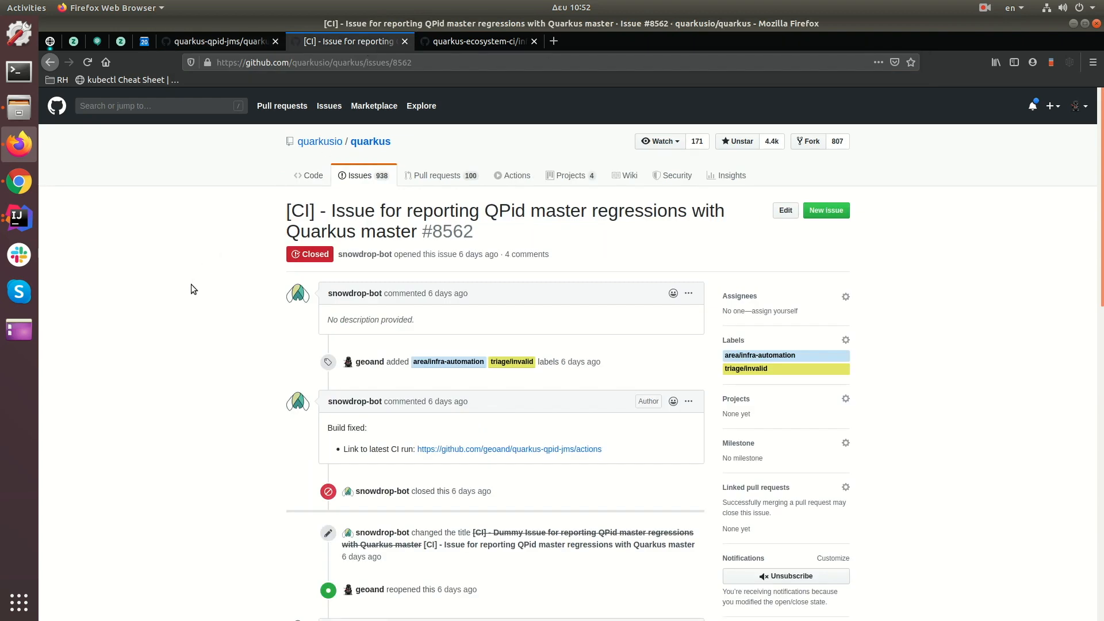
mouse_move(204, 266)
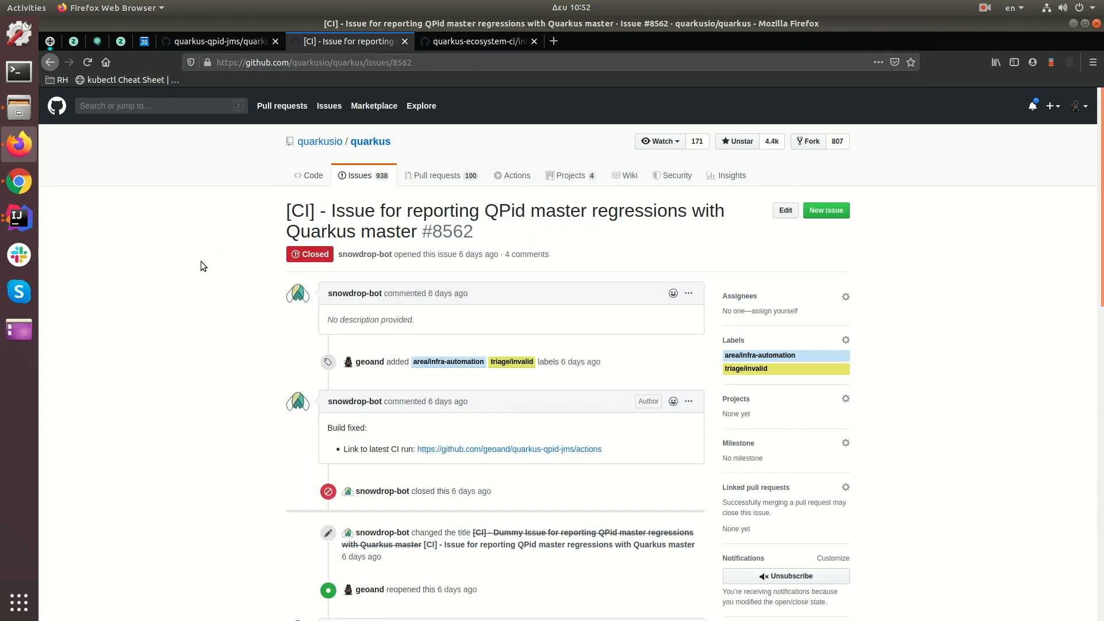
left_click(479, 40)
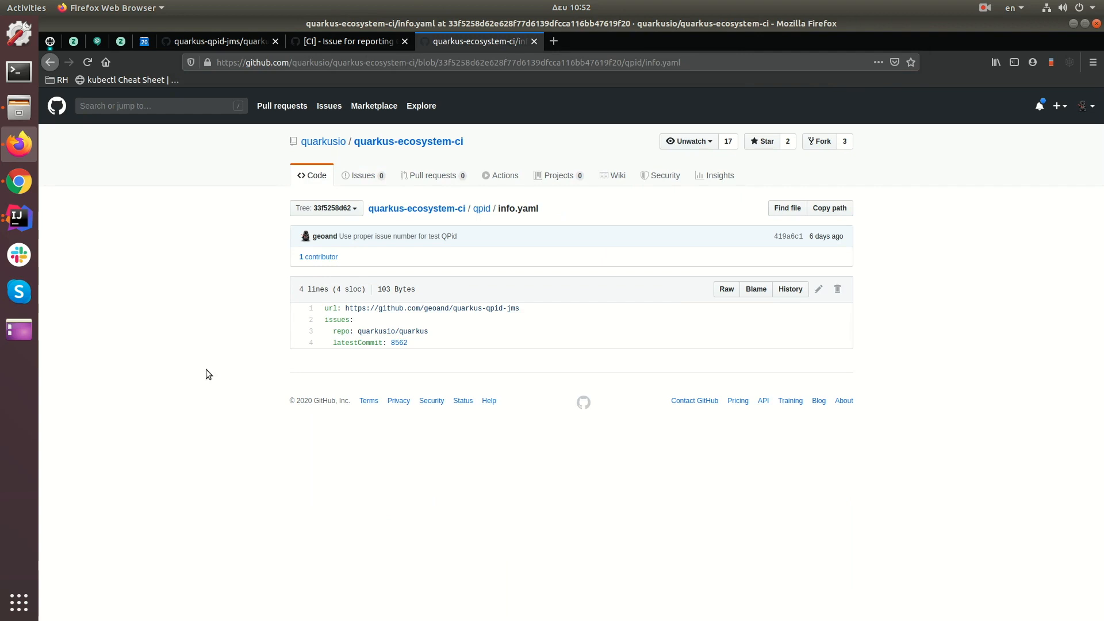
mouse_move(430, 135)
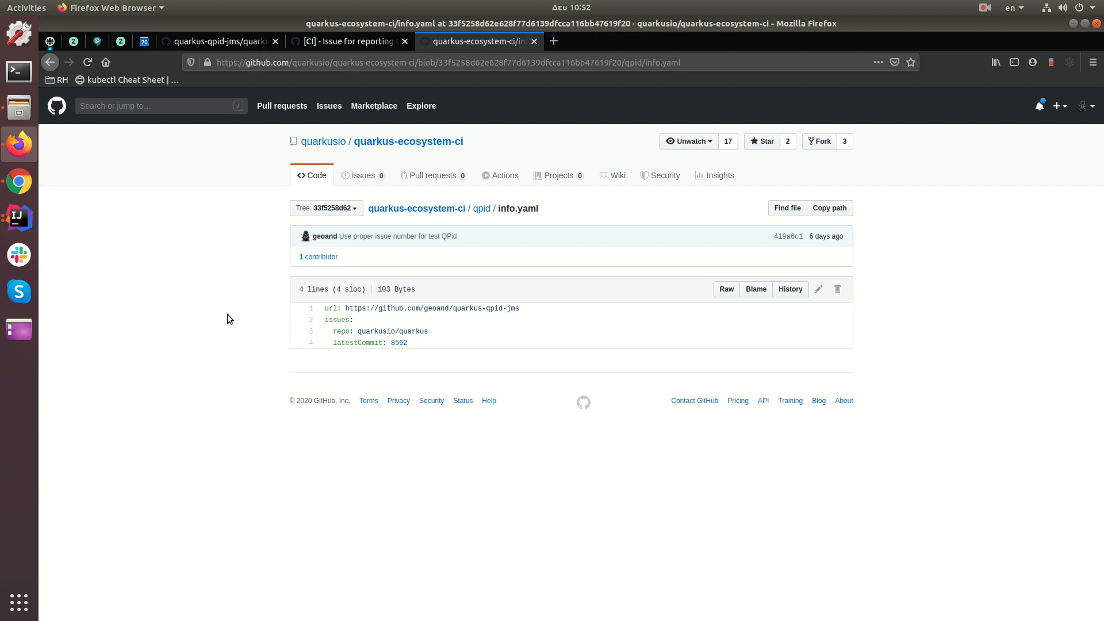
mouse_move(232, 312)
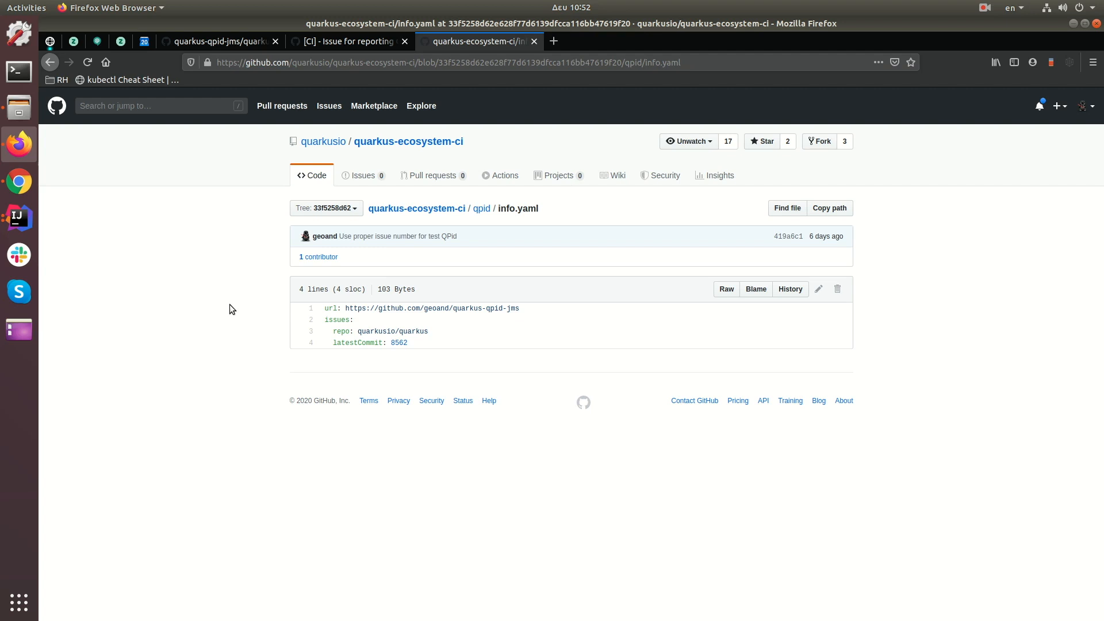
mouse_move(232, 295)
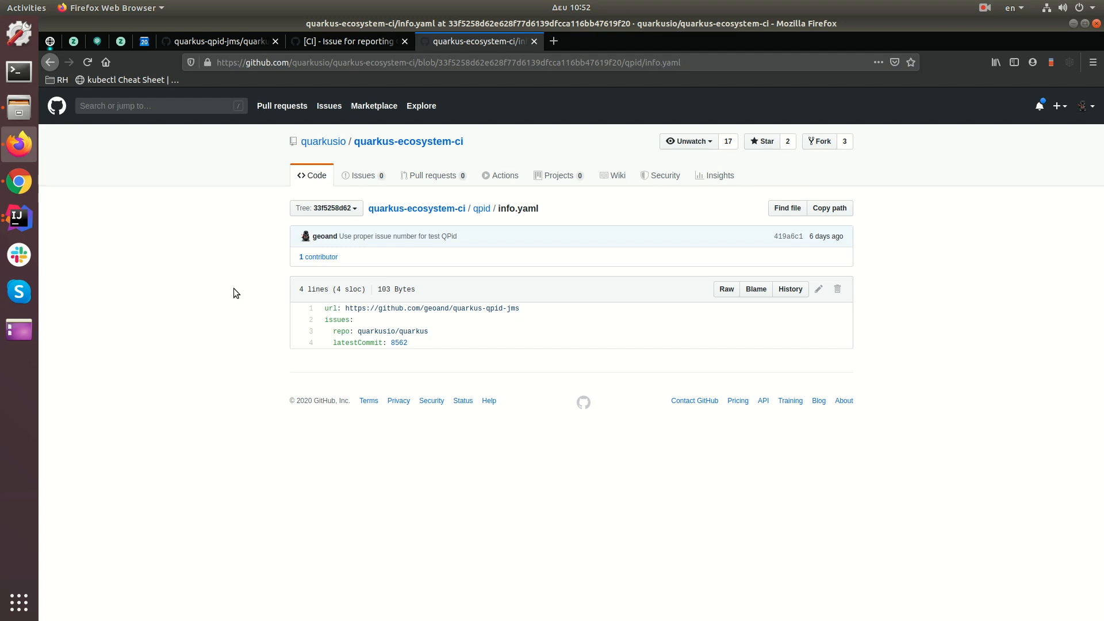
mouse_move(363, 175)
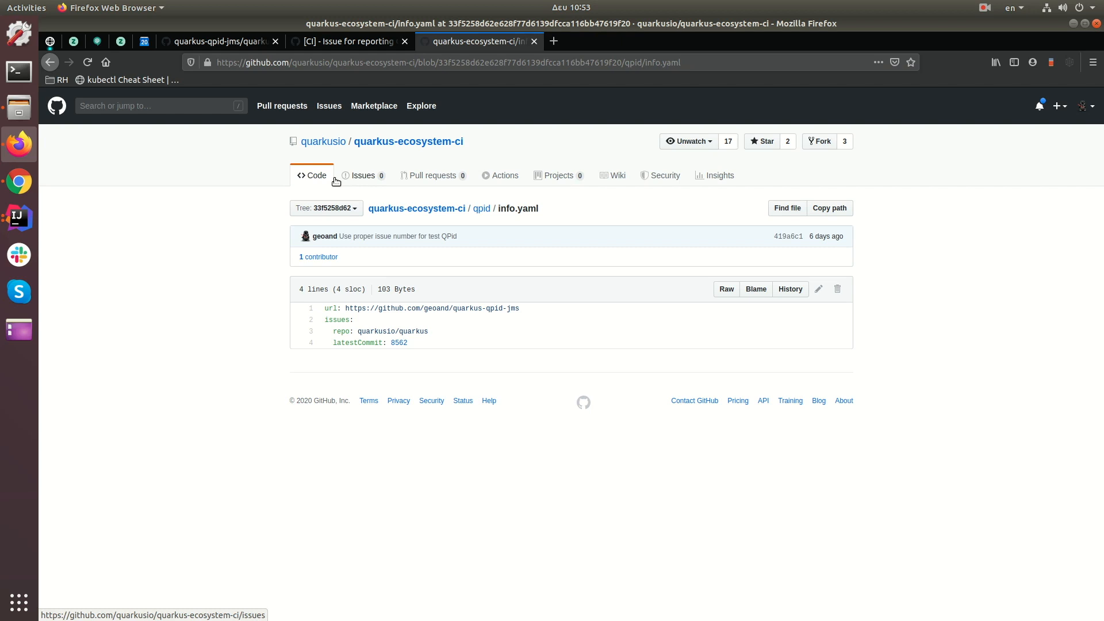
mouse_move(466, 139)
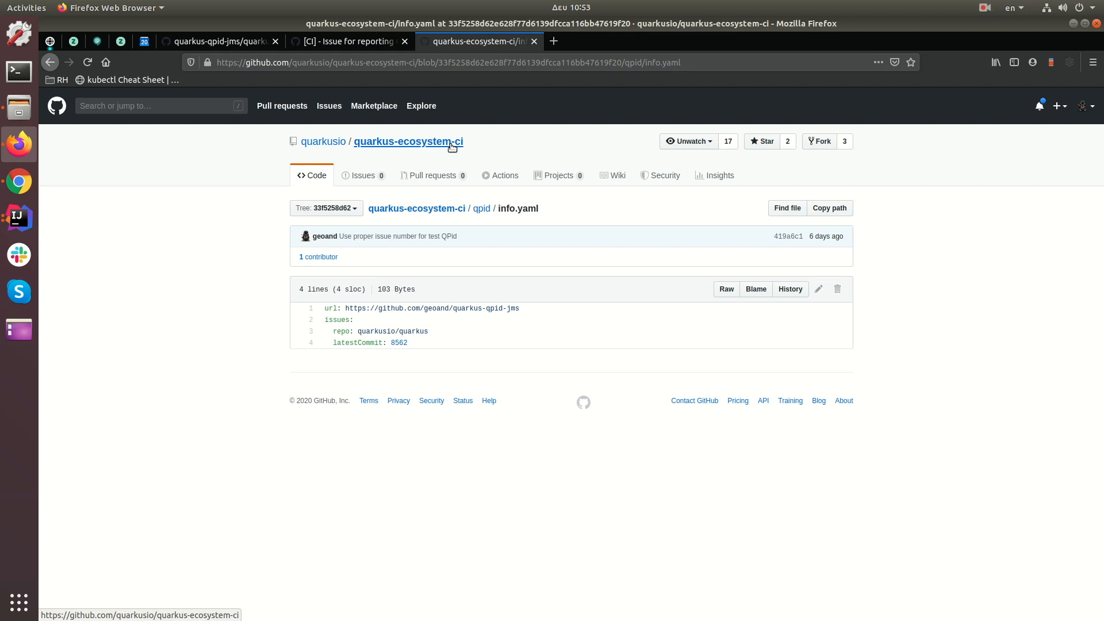
Open the quarkus-ecosystem-ci repository and scroll its README to the token-creation and how-it-works sections
left_click(408, 141)
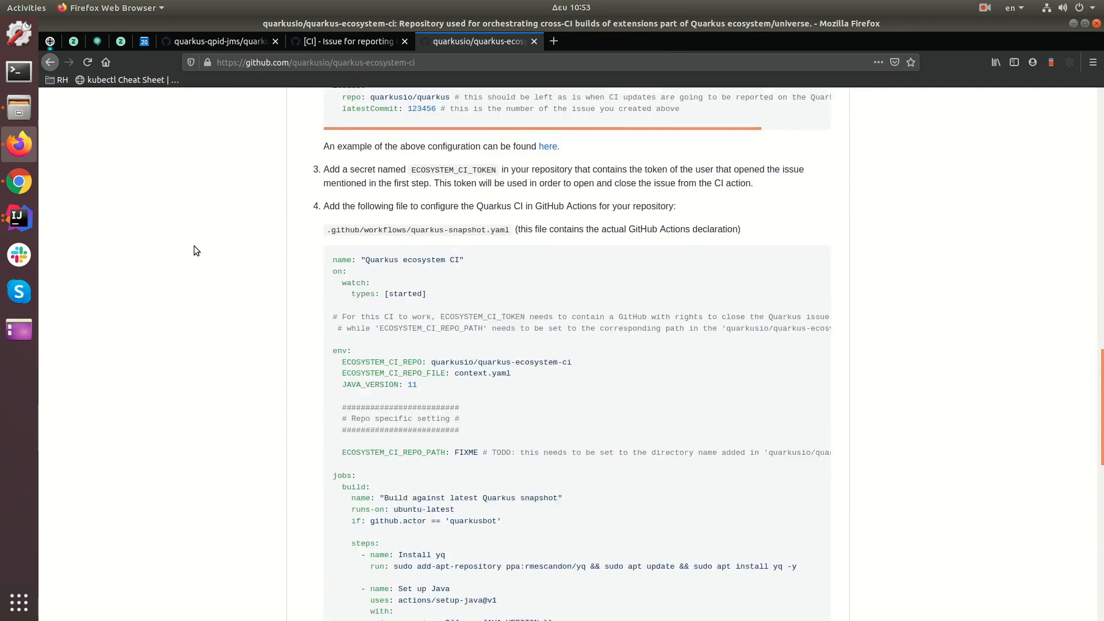
scroll("down", 3)
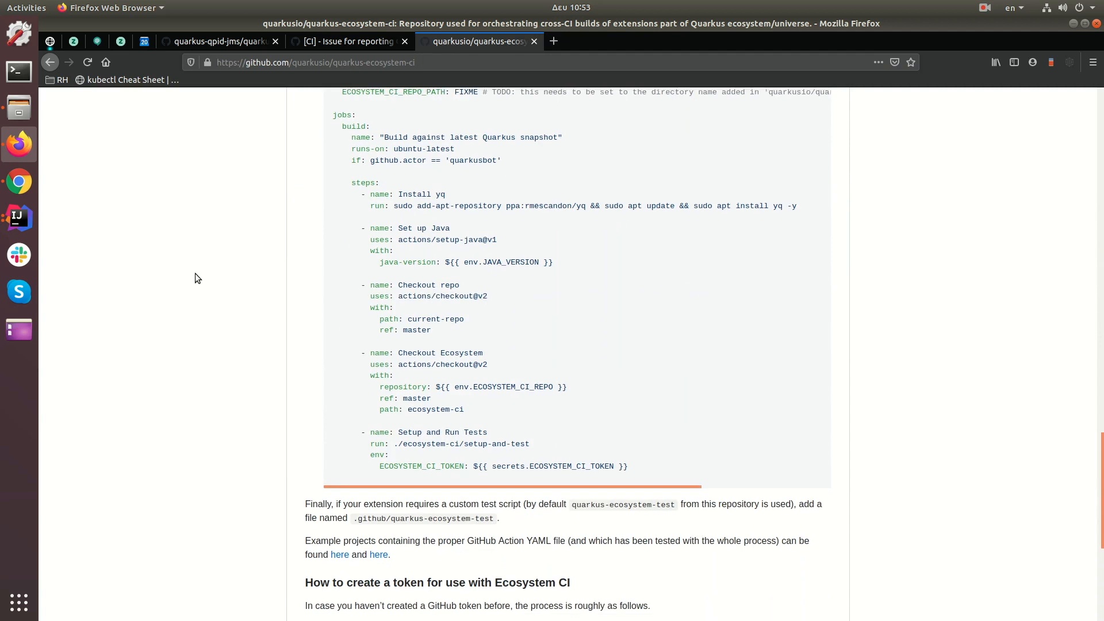
scroll("down", 3)
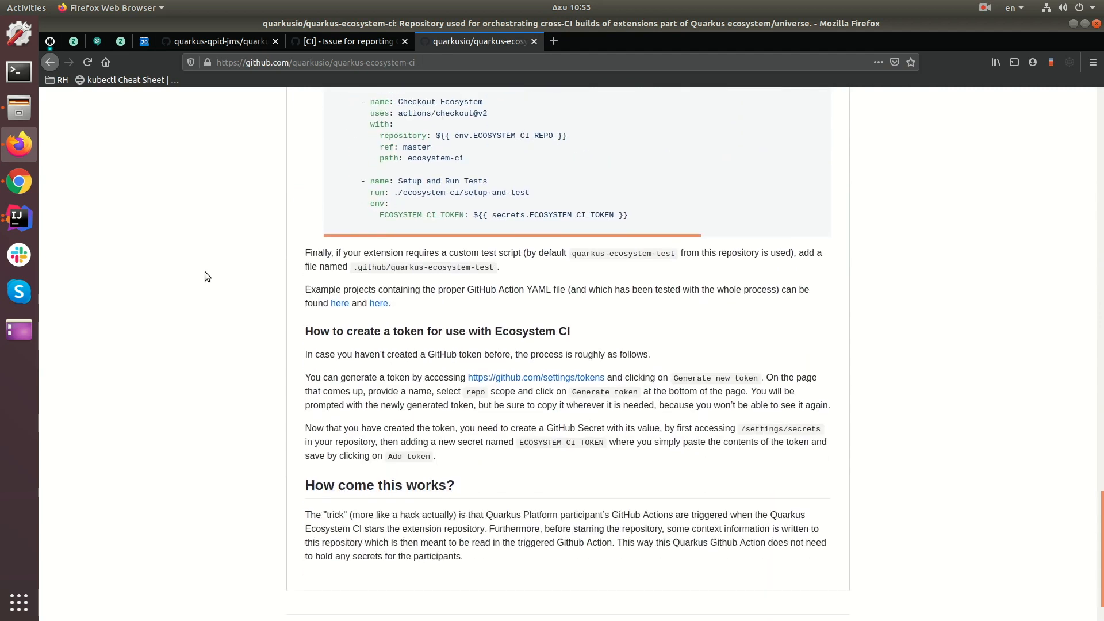
mouse_move(916, 469)
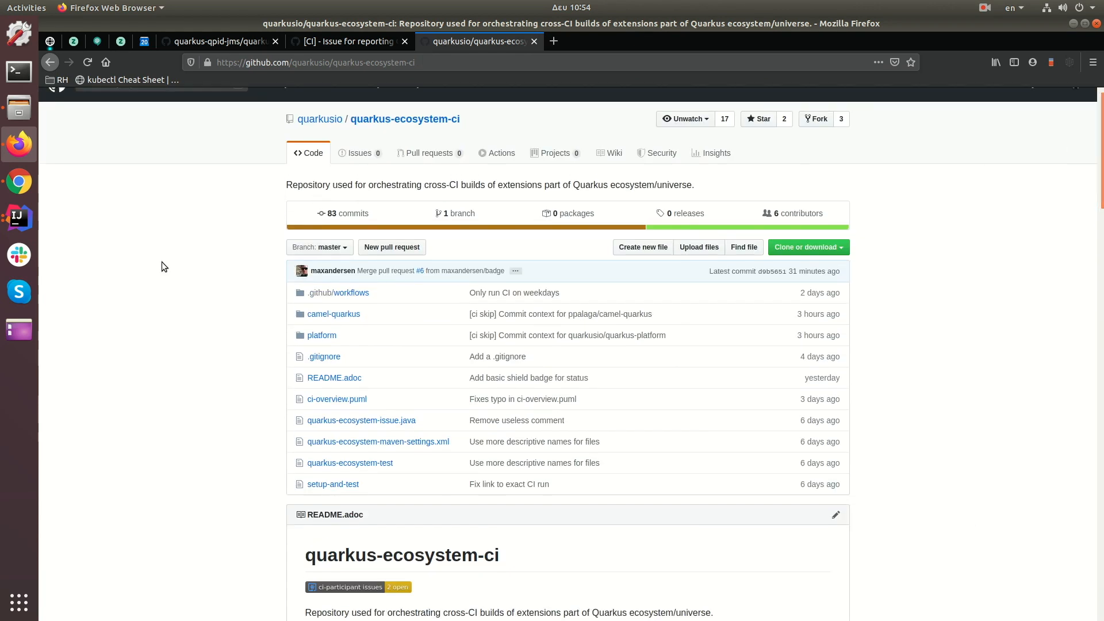
mouse_move(163, 262)
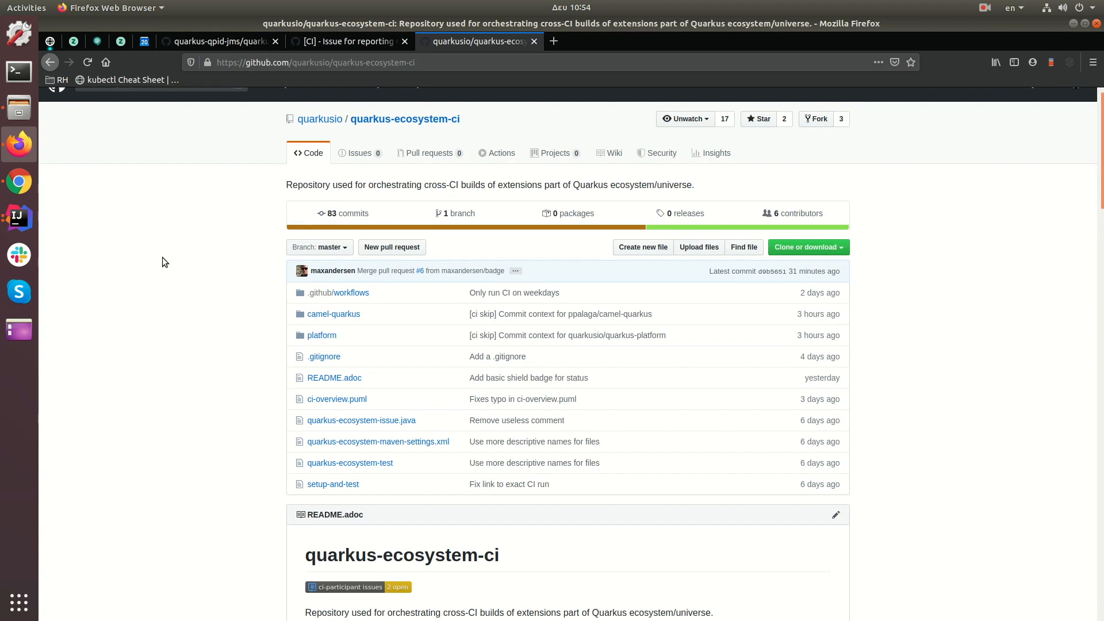
mouse_move(194, 332)
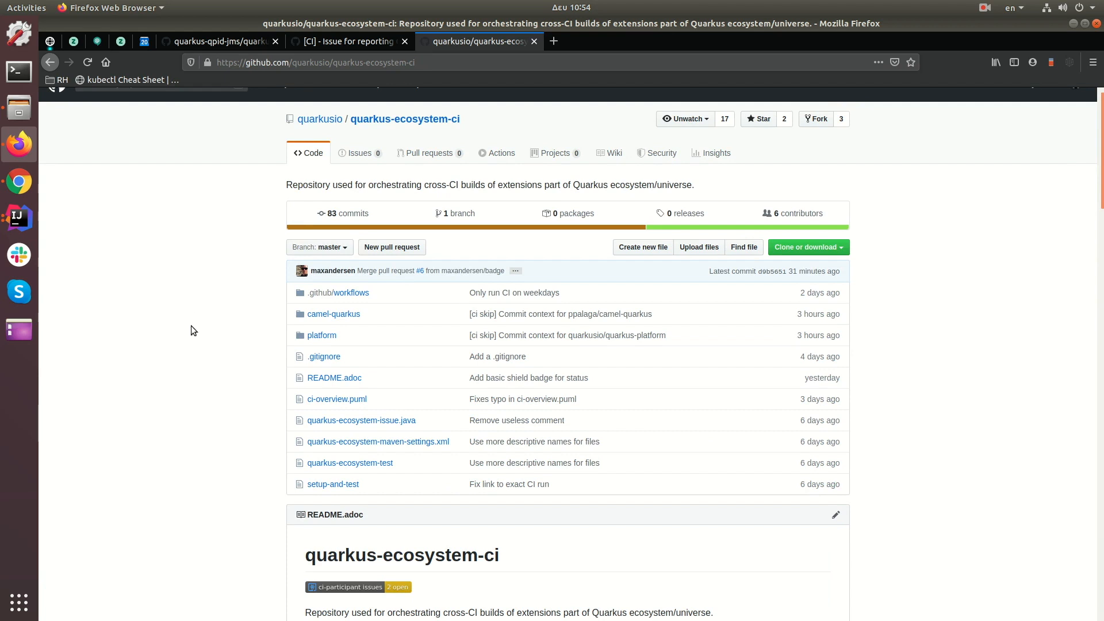